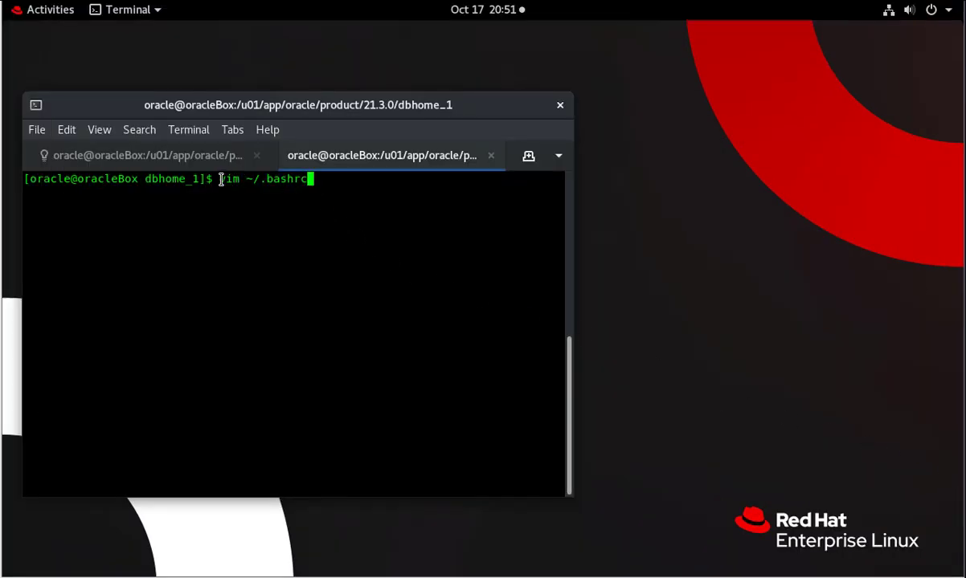
# Step: Edit ~/.bashrc in vim to add the Oracle alias lines, then write and quit with :wq
pyautogui.write('v')
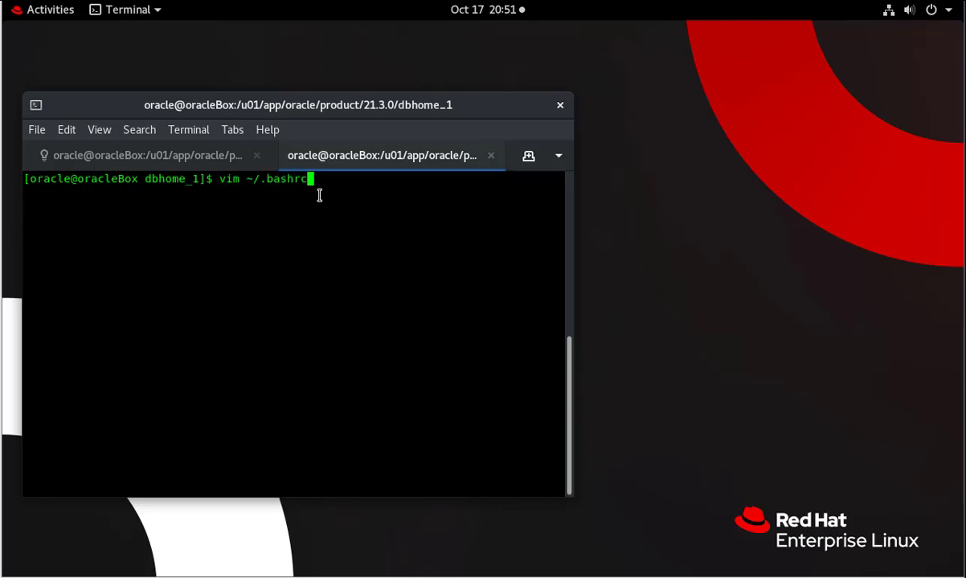
pyautogui.press('Return')
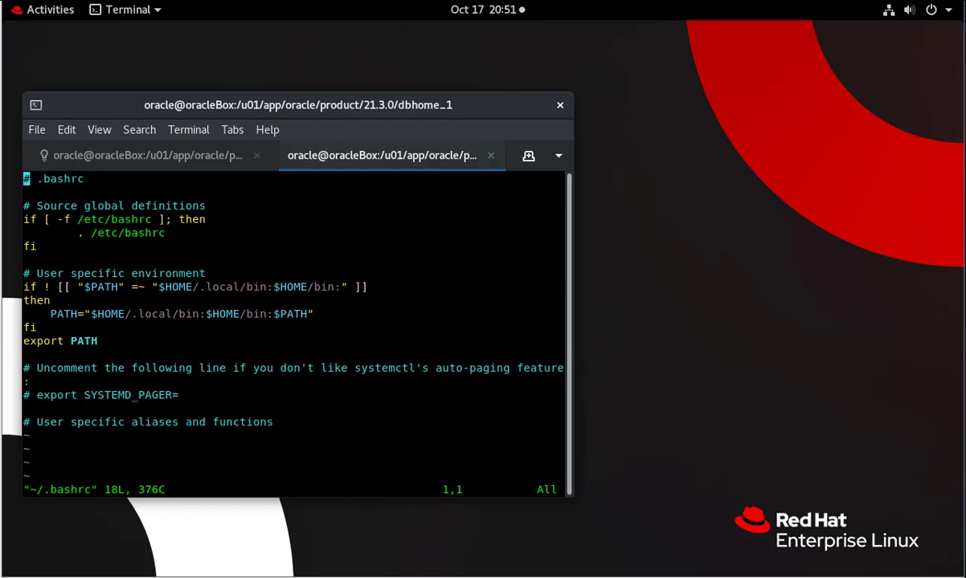
pyautogui.press('i')
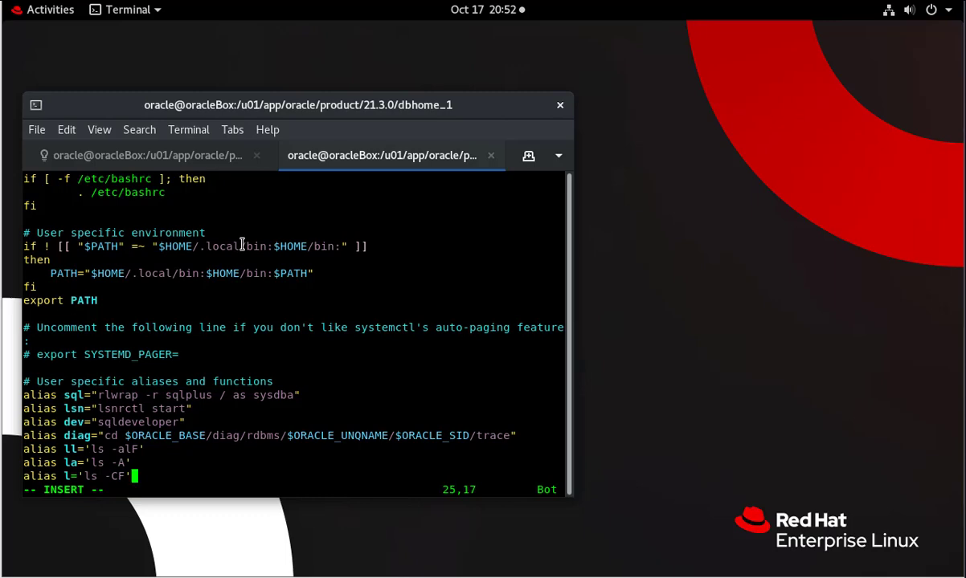
pyautogui.write(':wq')
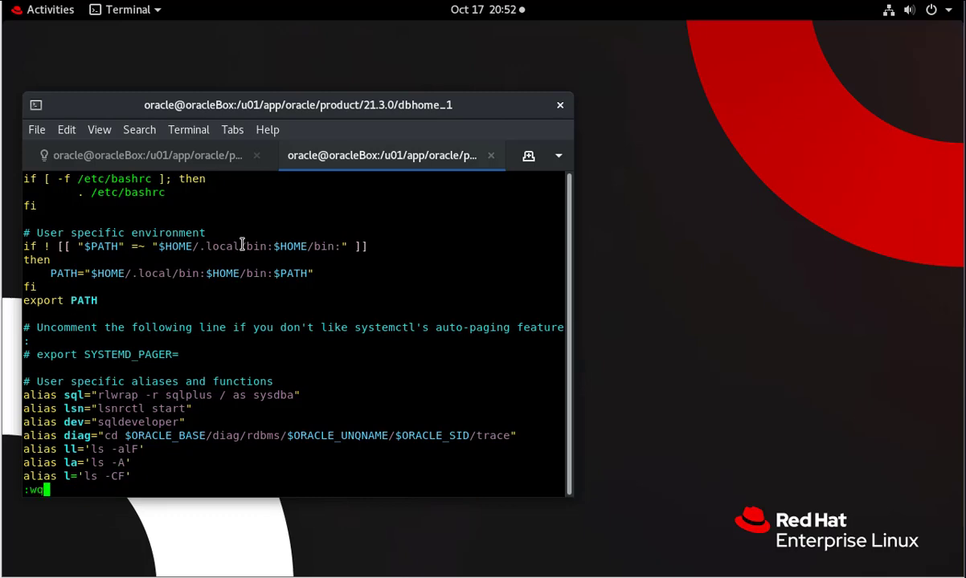
pyautogui.press('Return')
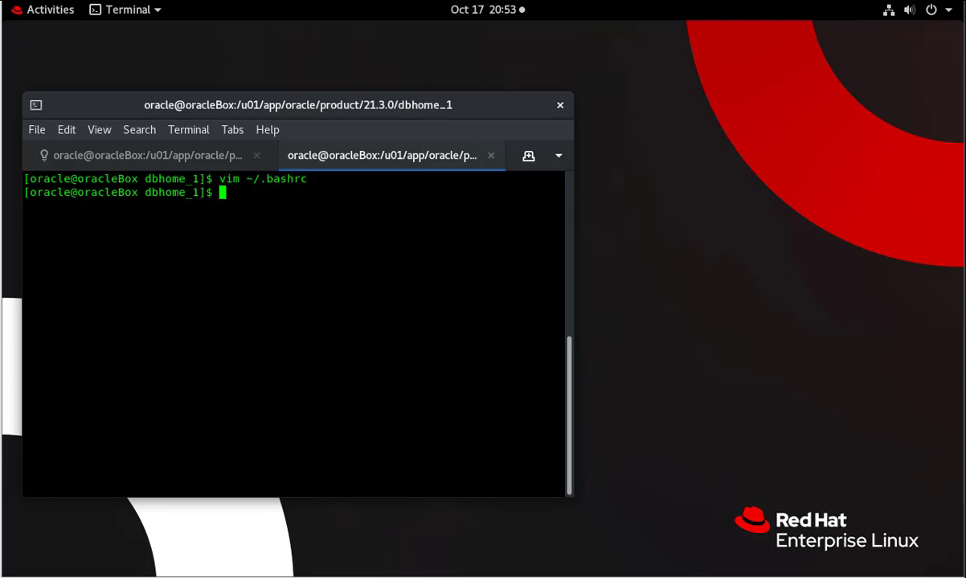
# Step: Source ~/.bashrc and change into $ORACLE_HOME/demo/schema
pyautogui.write('source ~')
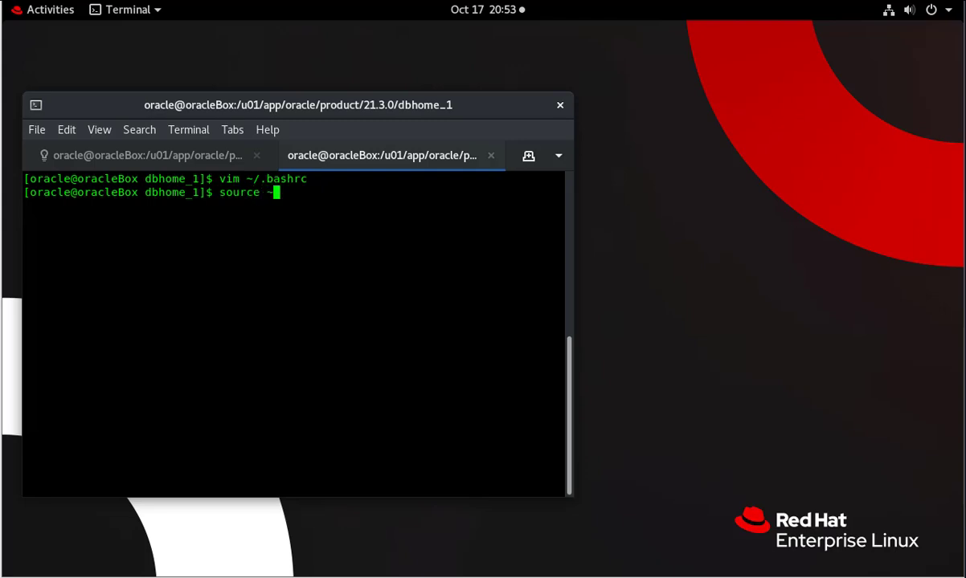
pyautogui.write('.')
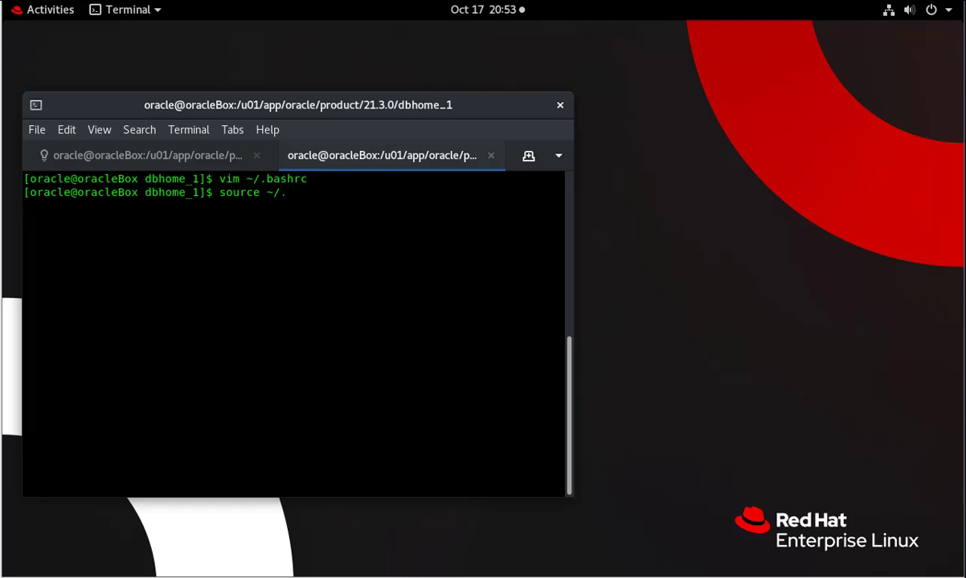
pyautogui.write('bashrc')
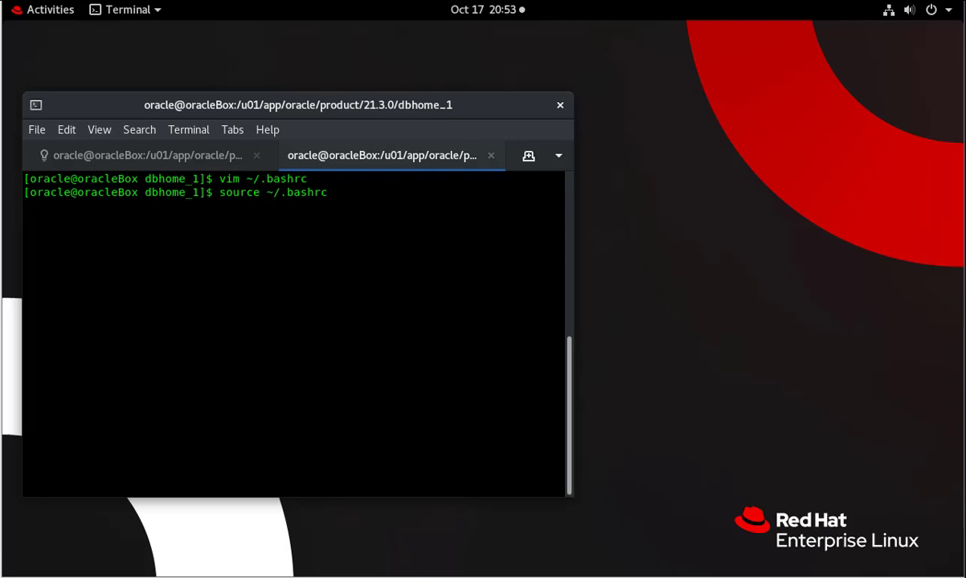
pyautogui.press('Return')
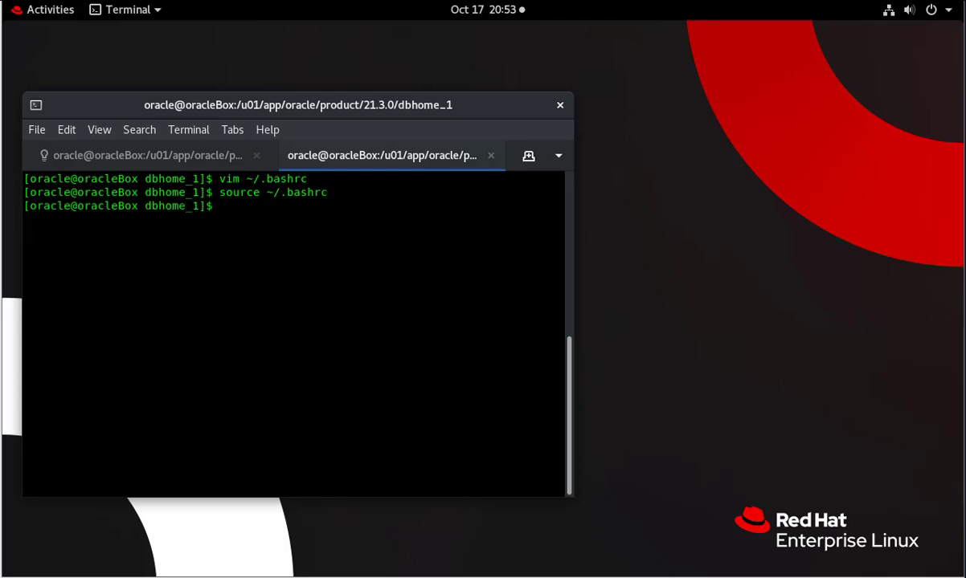
pyautogui.write('cd $ORACLE_HOME/demo/schema')
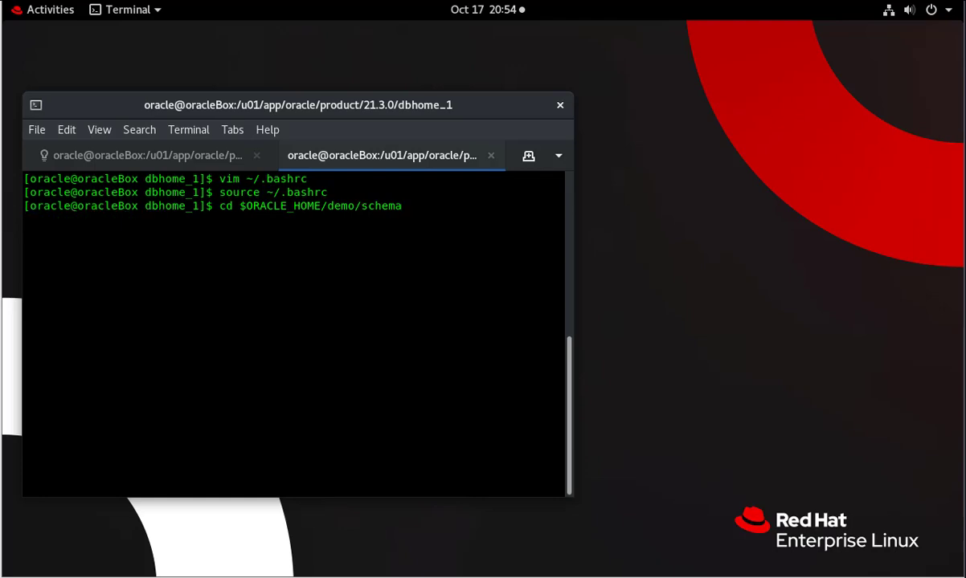
pyautogui.press('Return')
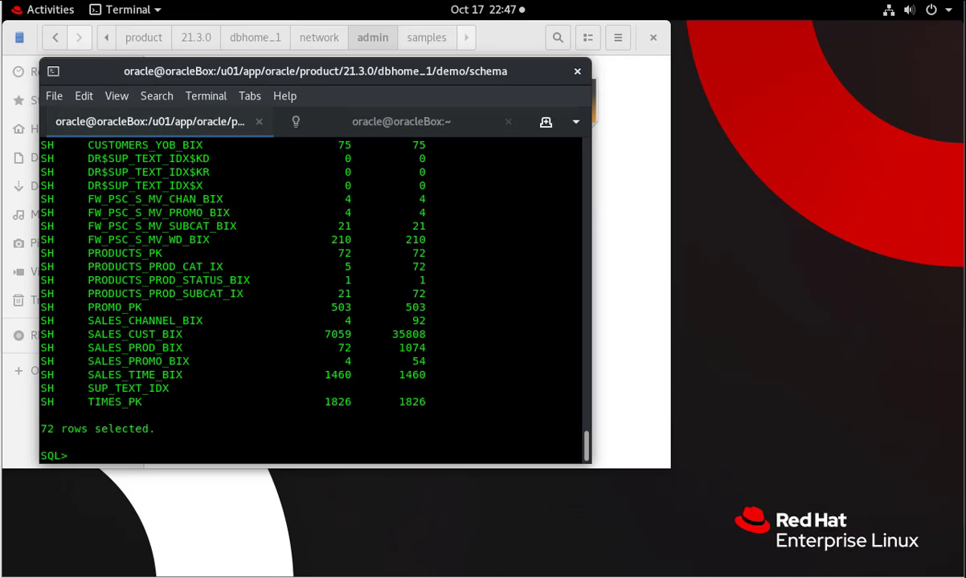
# Step: Log in to the sys connection as sysdba and confirm the credentials
pyautogui.click(402, 122)
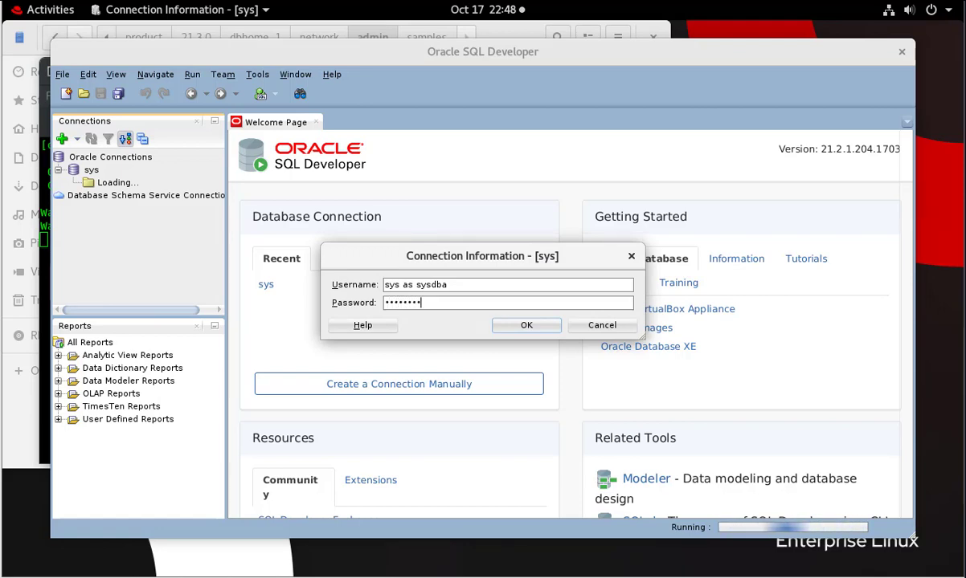
pyautogui.click(526, 324)
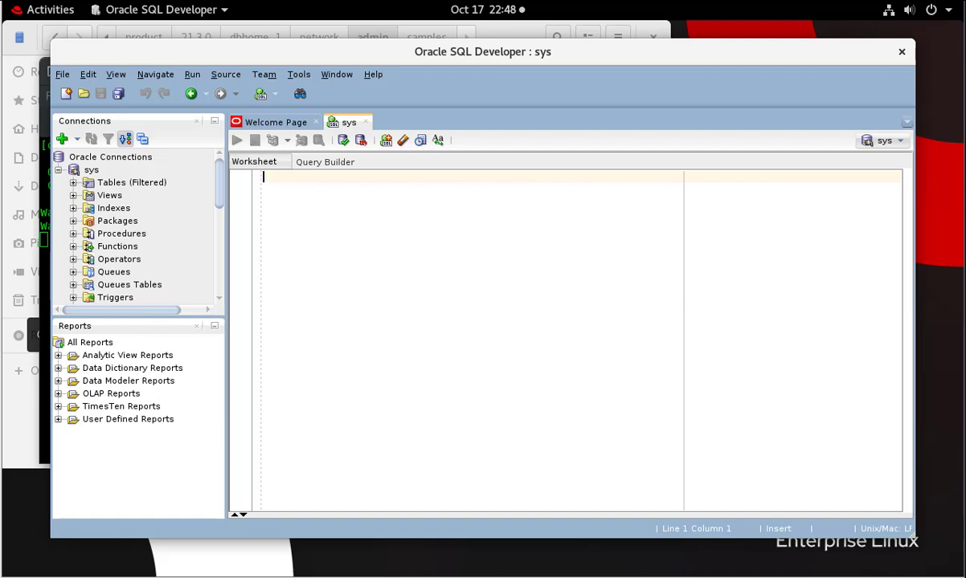
# Step: Show the current container name, then alter the session container to orclpdb
pyautogui.write('Show con_name;')
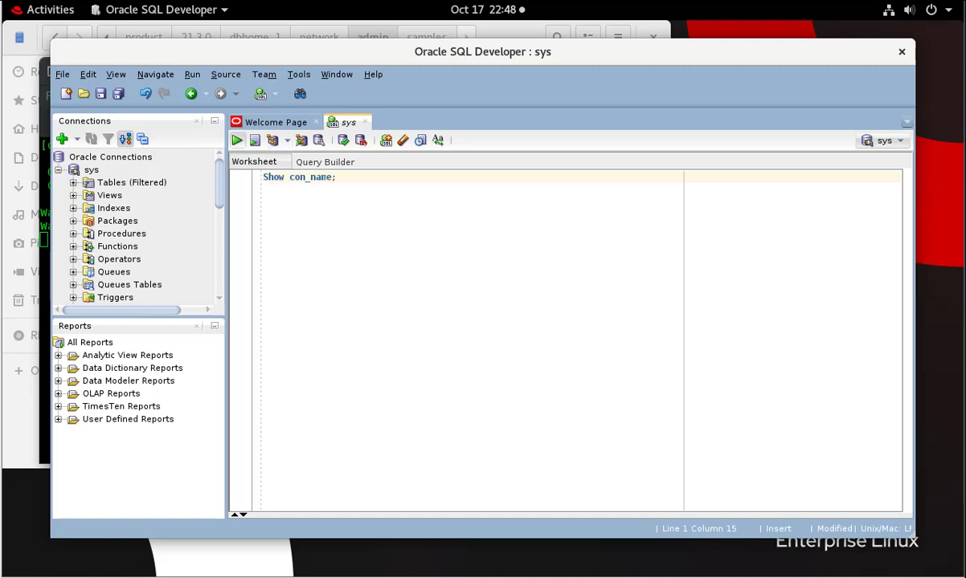
pyautogui.click(254, 139)
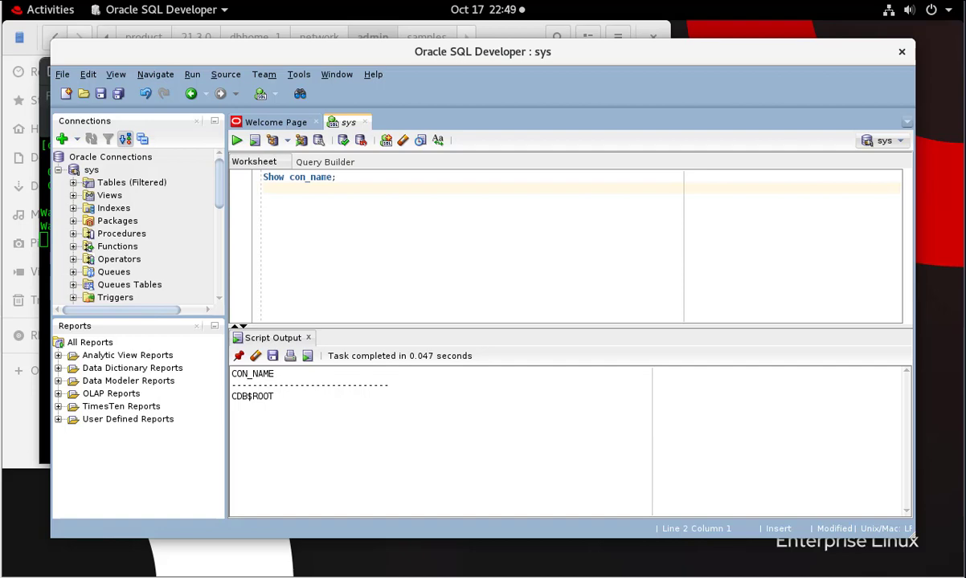
pyautogui.tripleClick(299, 177)
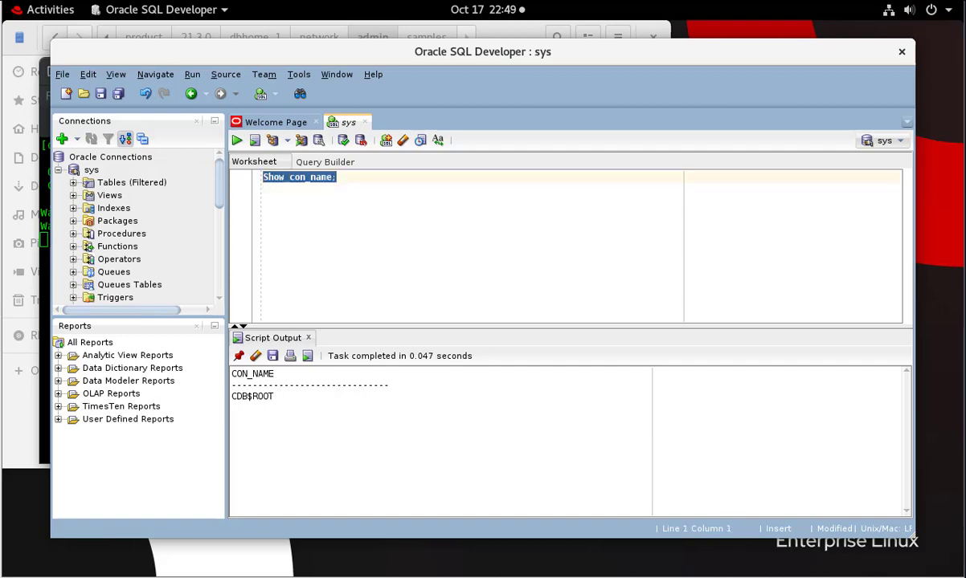
pyautogui.write('Alter session set container=orclpdb')
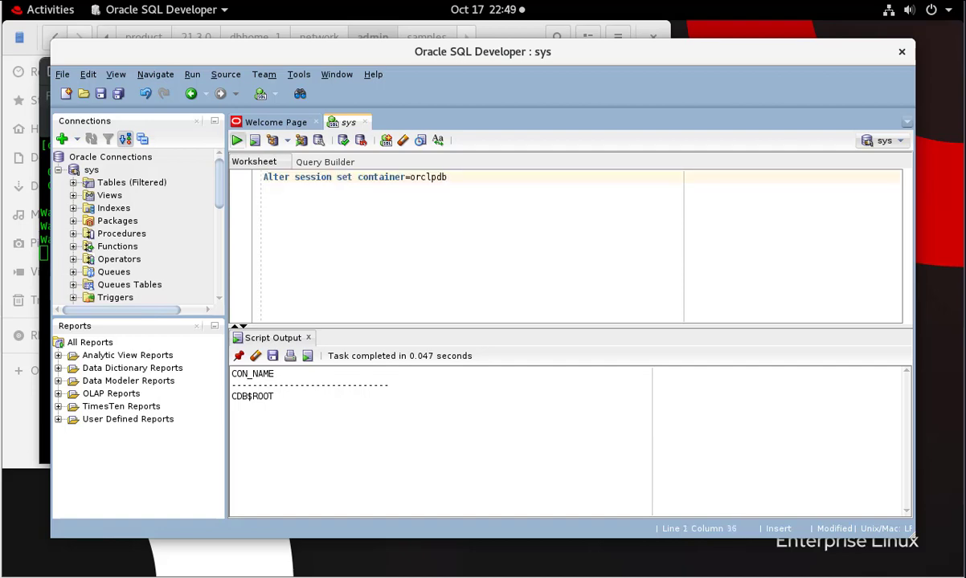
pyautogui.click(256, 140)
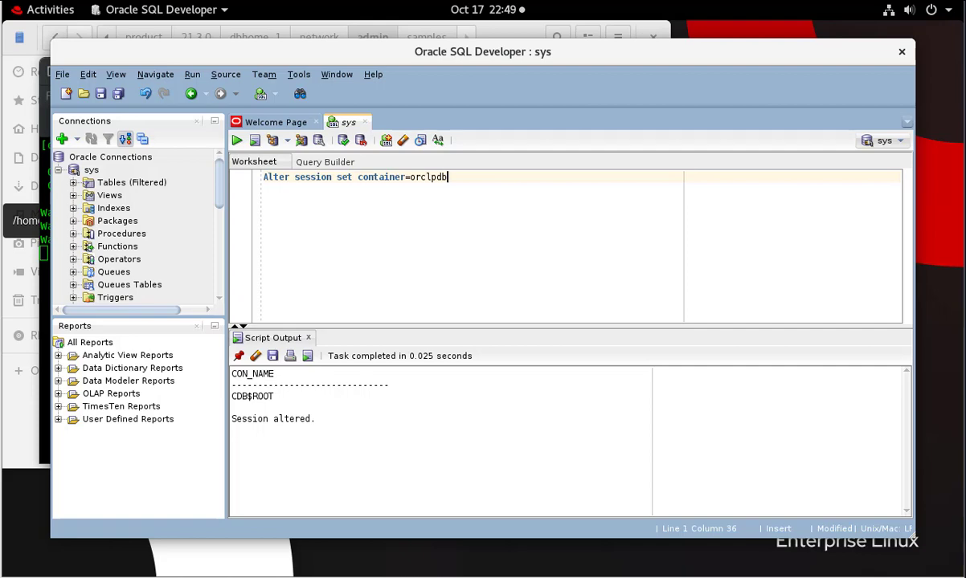
# Step: Run Show con_name again to confirm the session is now in ORCLPDB
pyautogui.press('Return')
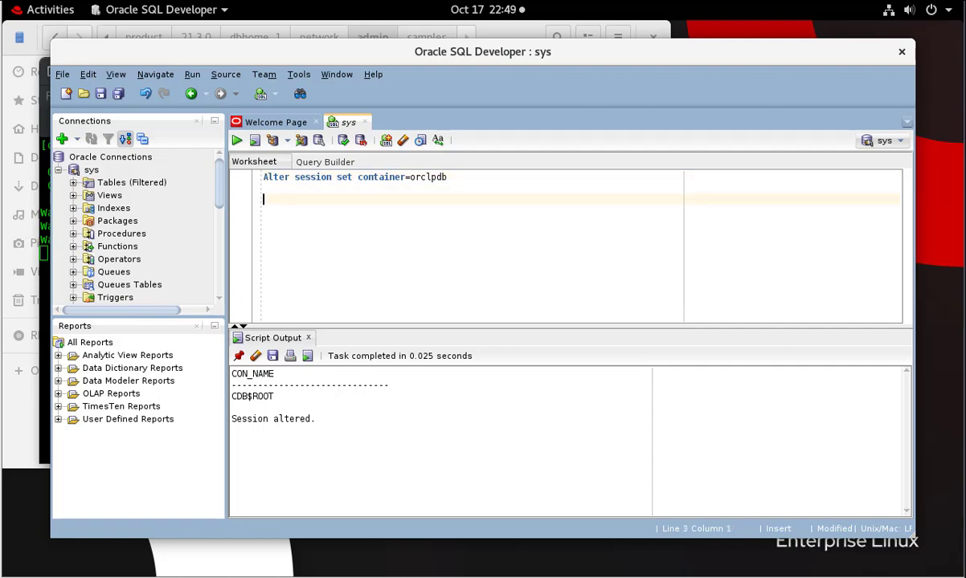
pyautogui.write('Show con_name;')
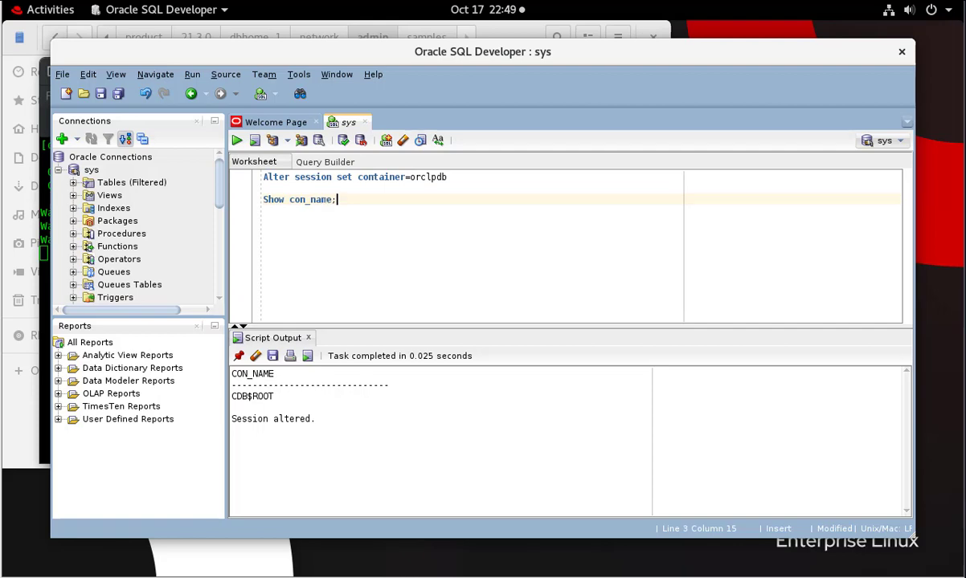
pyautogui.tripleClick(299, 199)
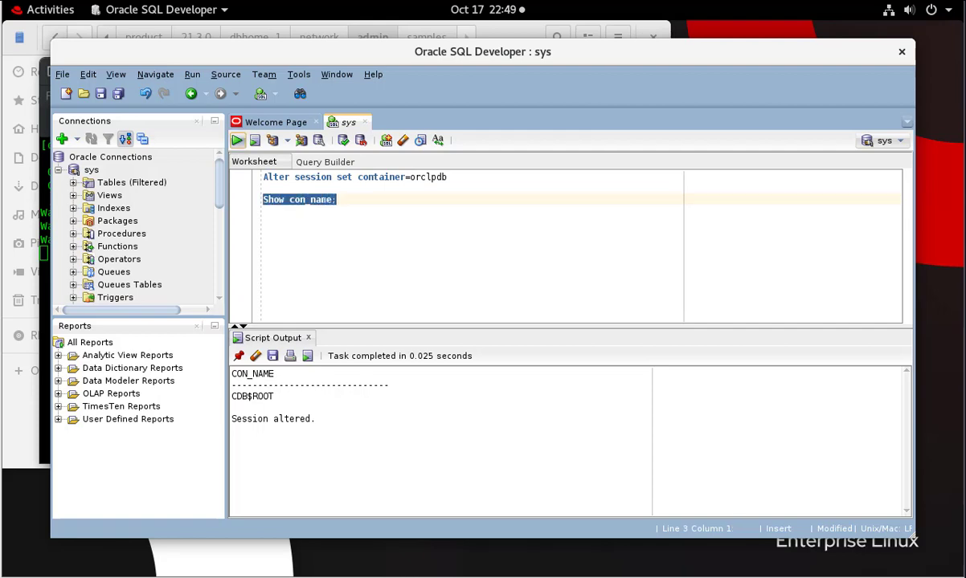
pyautogui.click(237, 140)
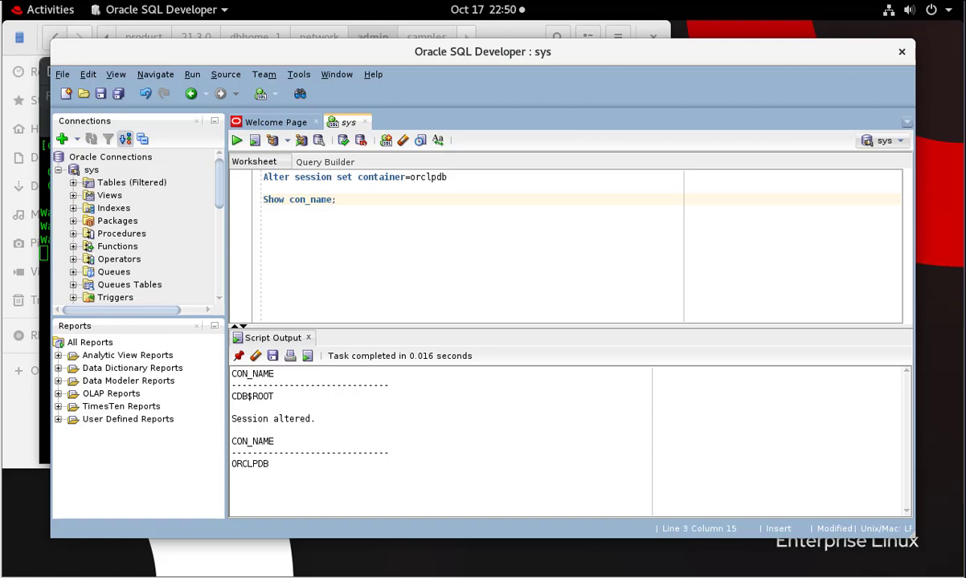
pyautogui.write('alter PLUGGABLE DATABASE open;')
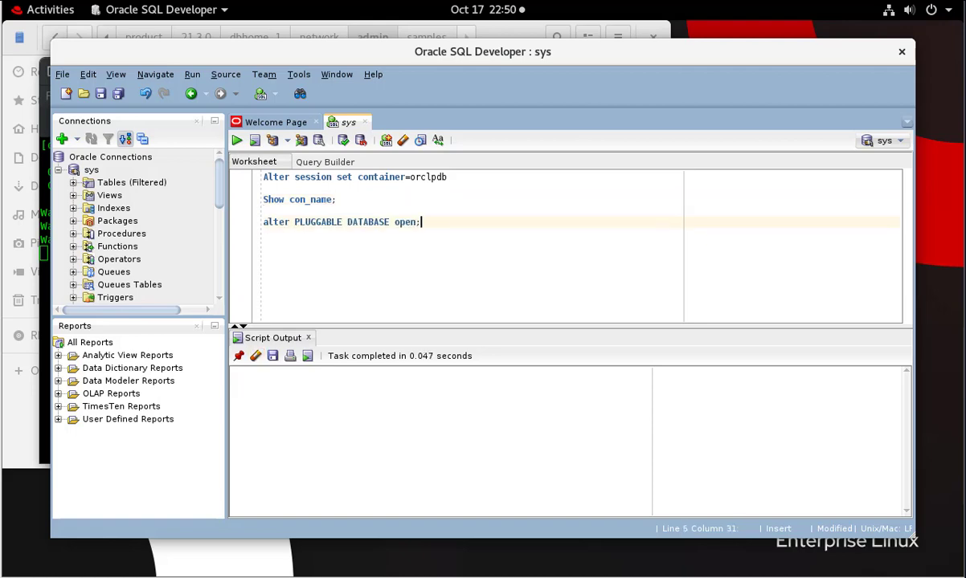
pyautogui.write('ALTER USER hr identified by hr account unlock;')
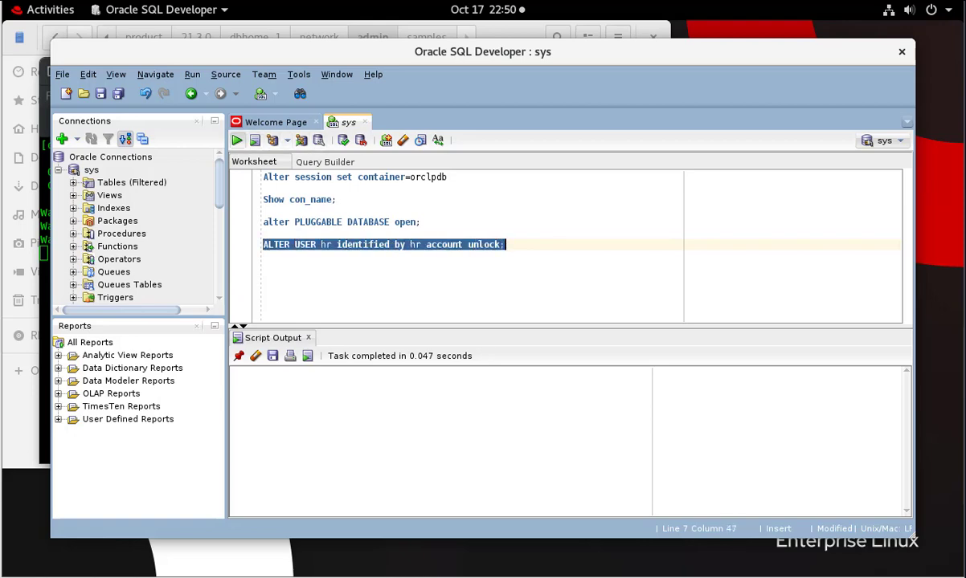
pyautogui.click(237, 140)
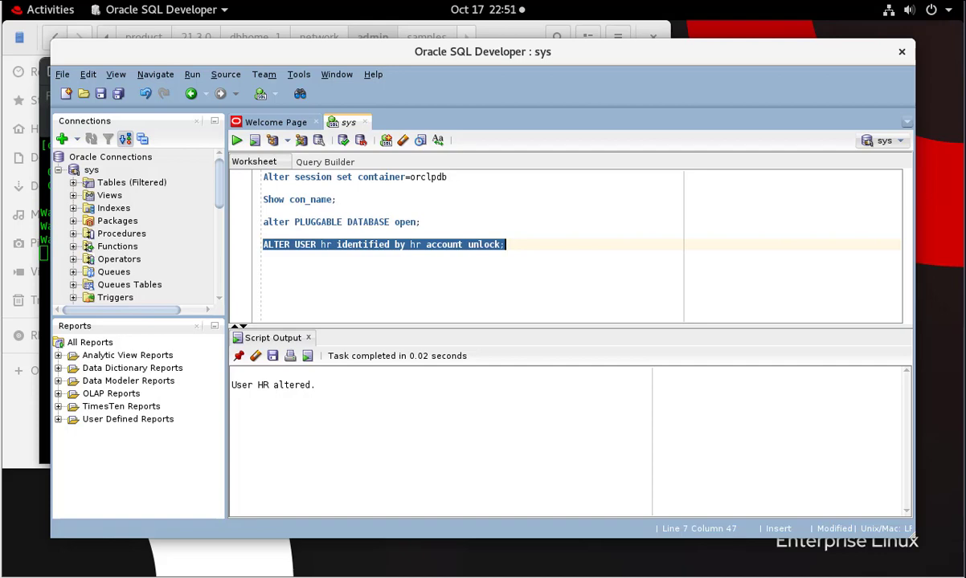
pyautogui.click(330, 244)
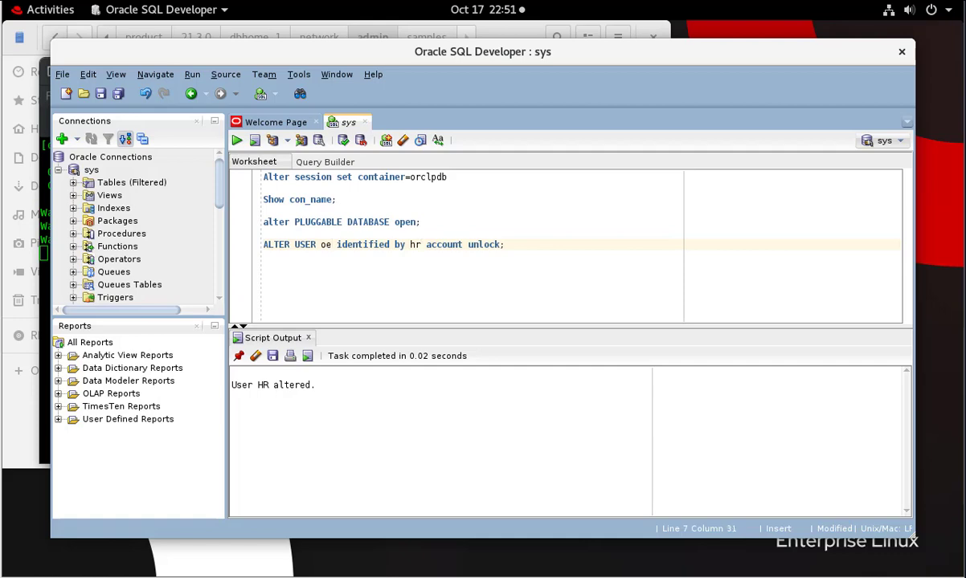
pyautogui.write('oe')
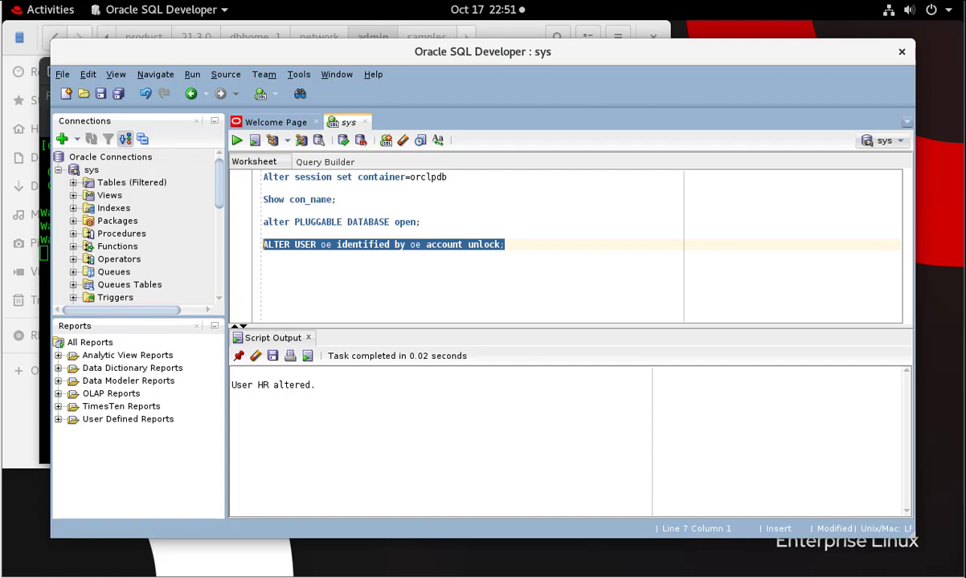
pyautogui.click(255, 139)
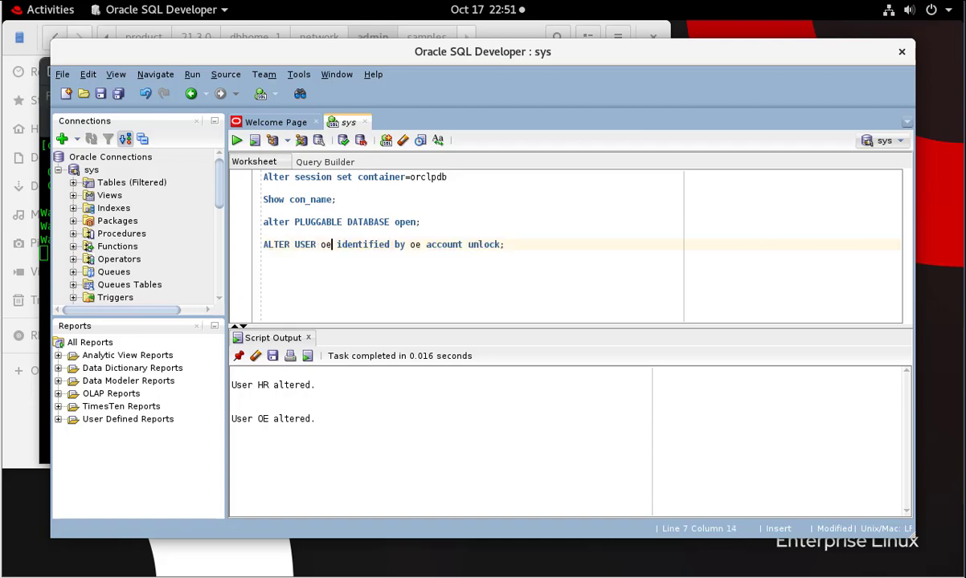
pyautogui.write('pm')
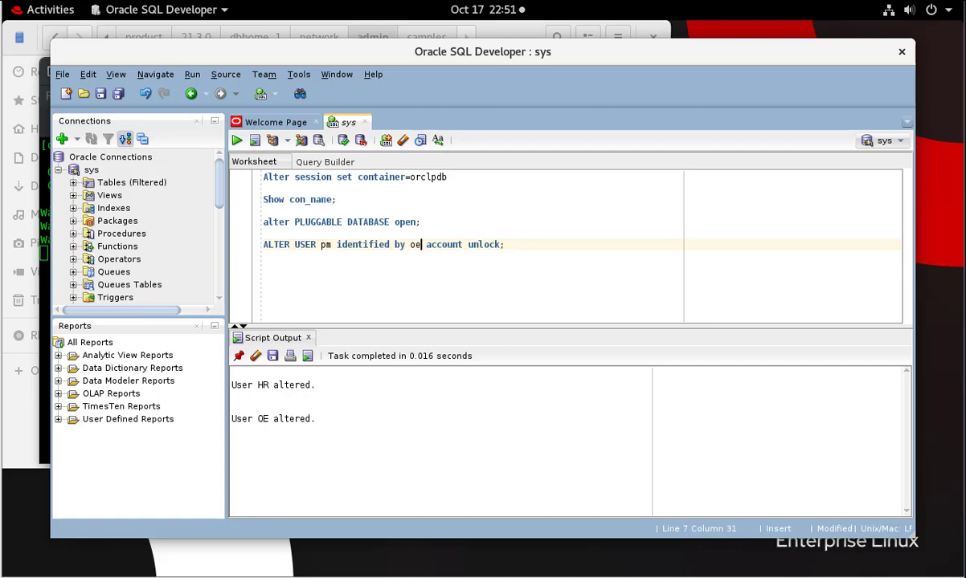
pyautogui.write('pm')
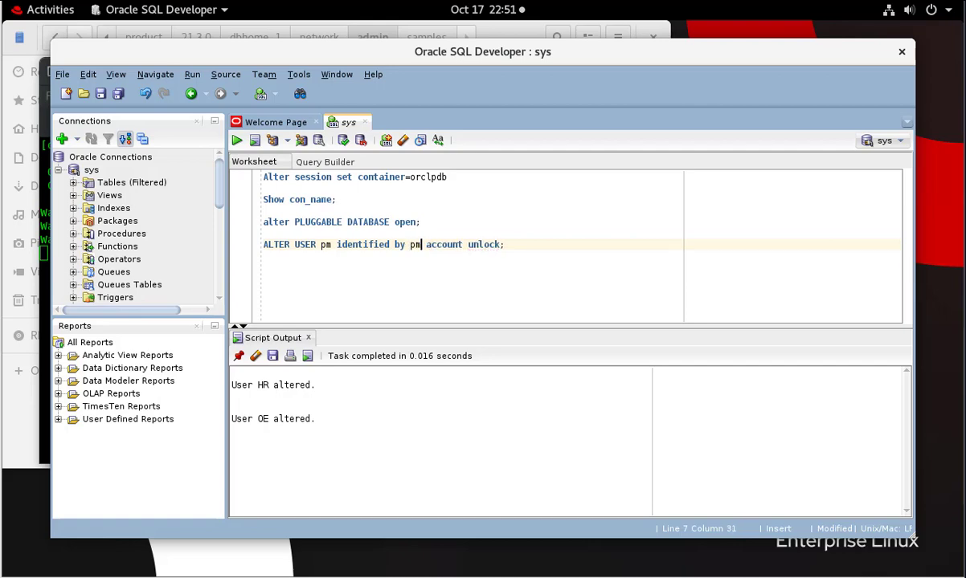
pyautogui.tripleClick(384, 244)
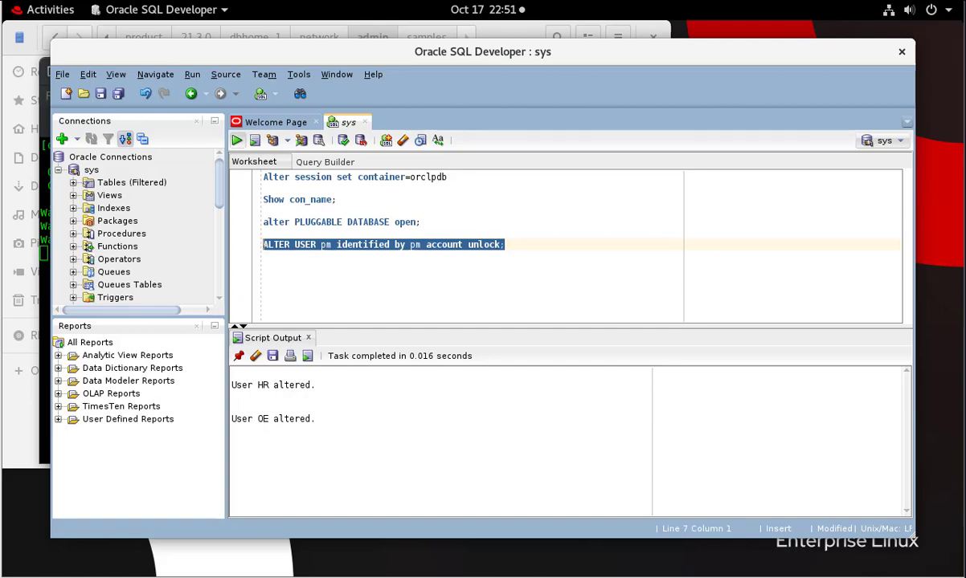
pyautogui.click(236, 140)
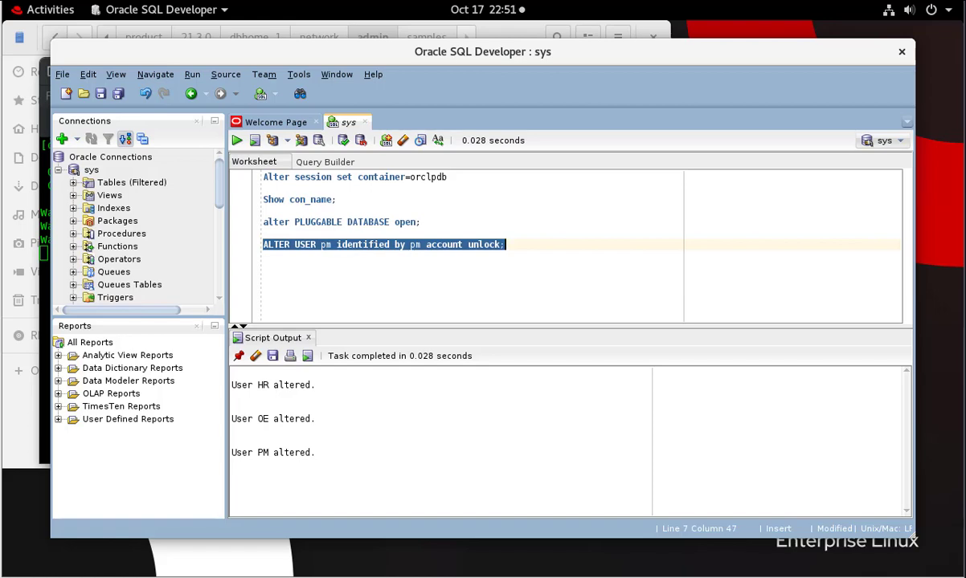
pyautogui.click(361, 244)
pyautogui.write('i')
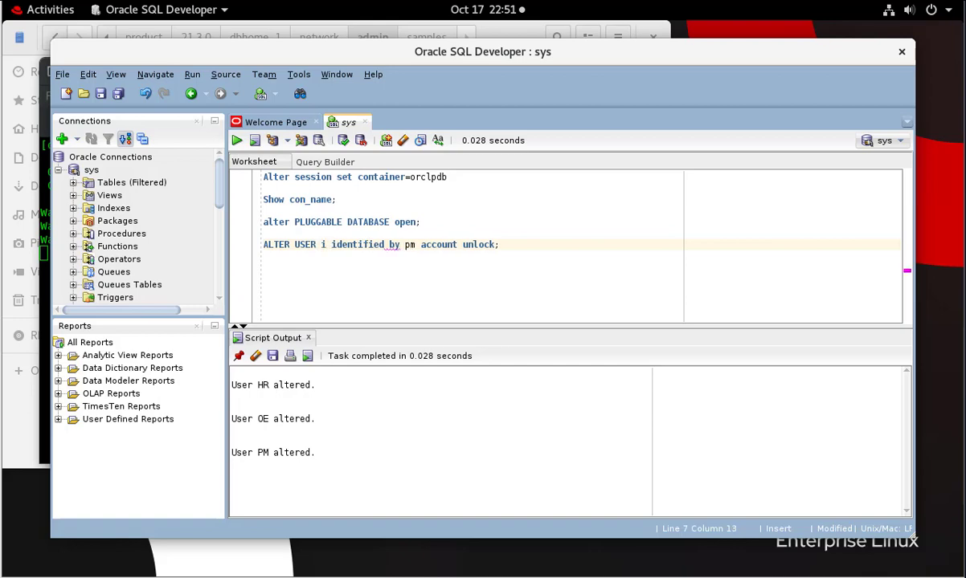
pyautogui.write('x')
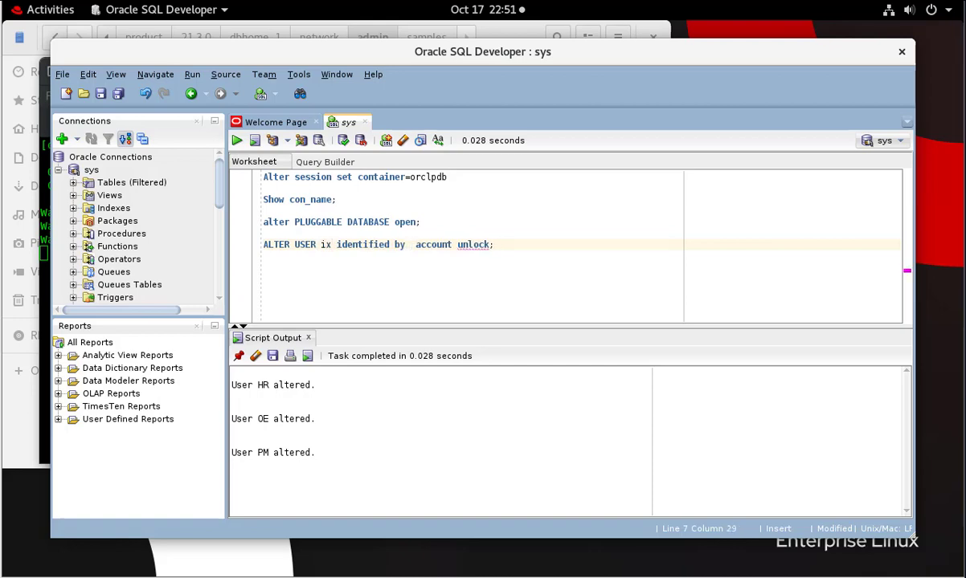
pyautogui.write('ix')
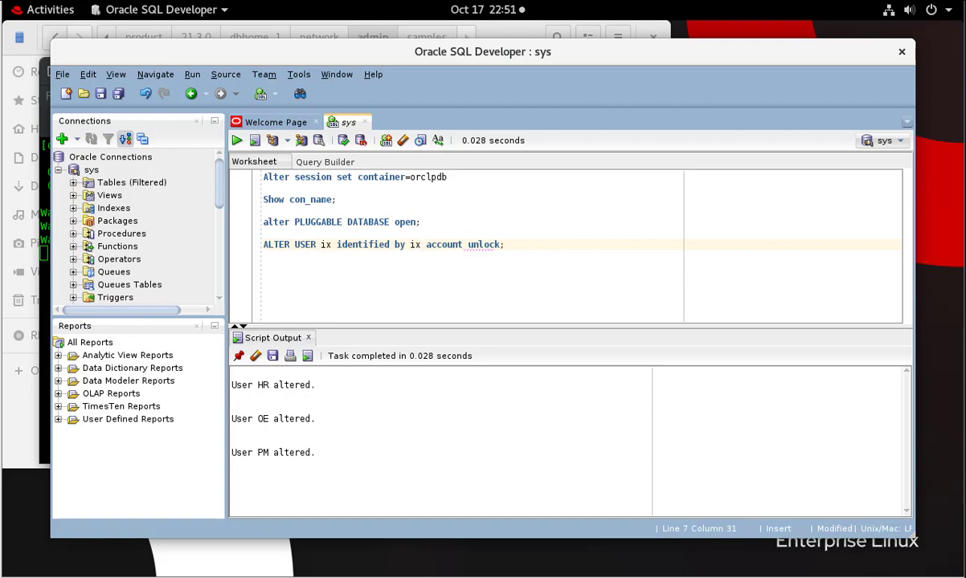
pyautogui.click(237, 140)
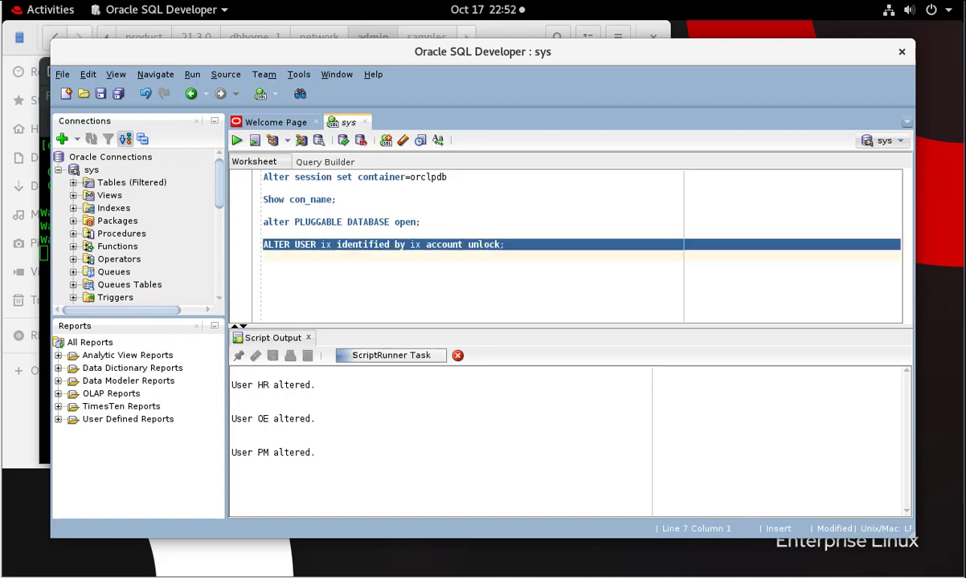
pyautogui.click(236, 139)
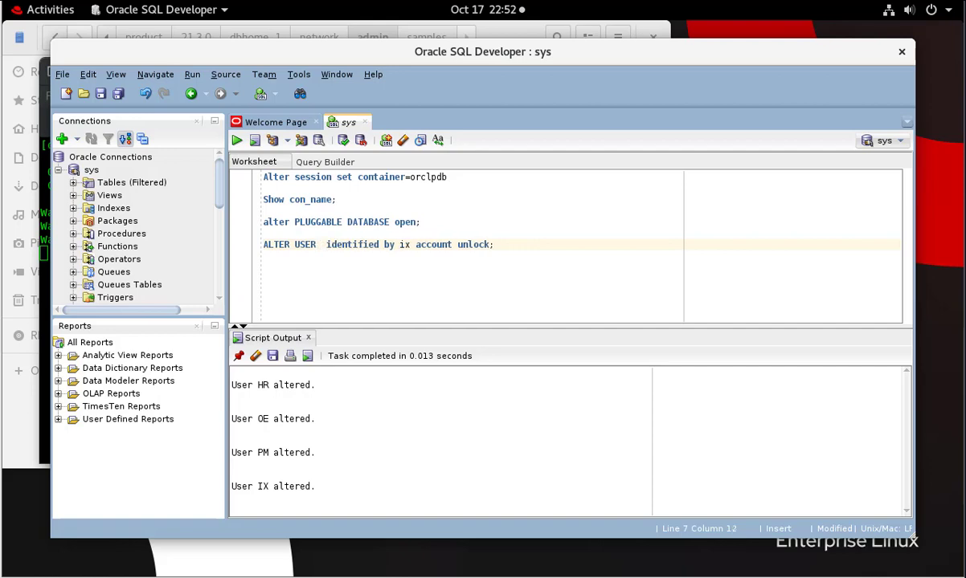
pyautogui.write('sh')
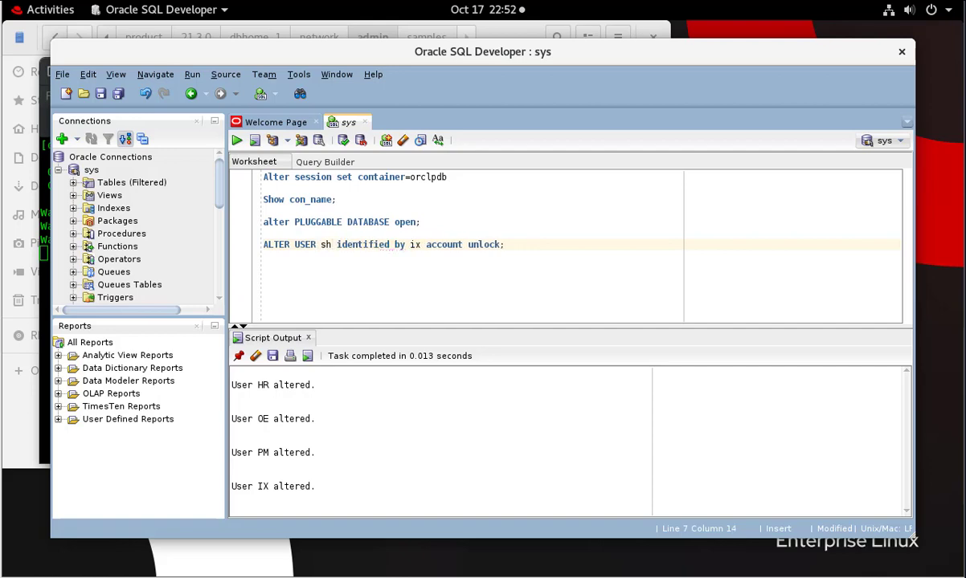
pyautogui.click(423, 244)
pyautogui.write('sh')
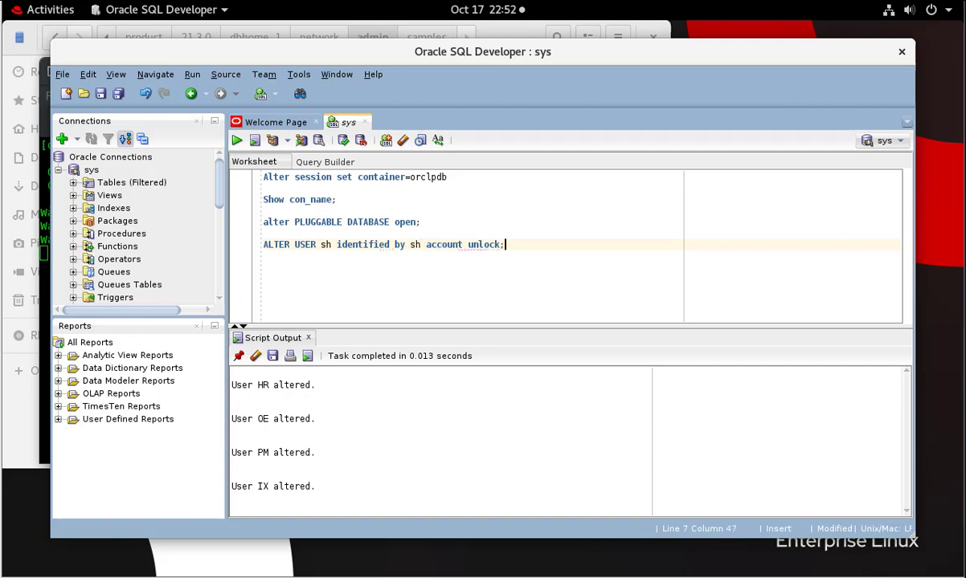
pyautogui.click(237, 139)
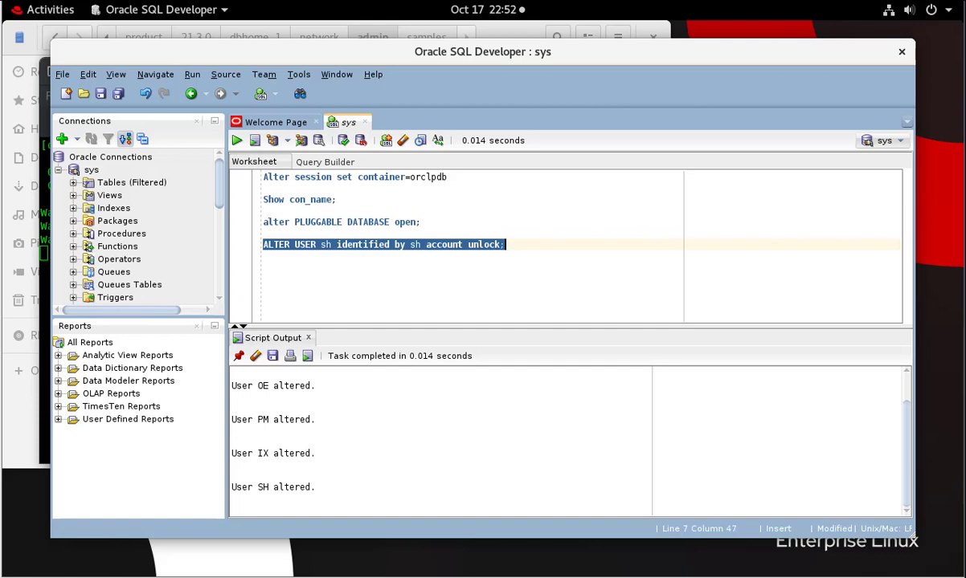
pyautogui.click(336, 245)
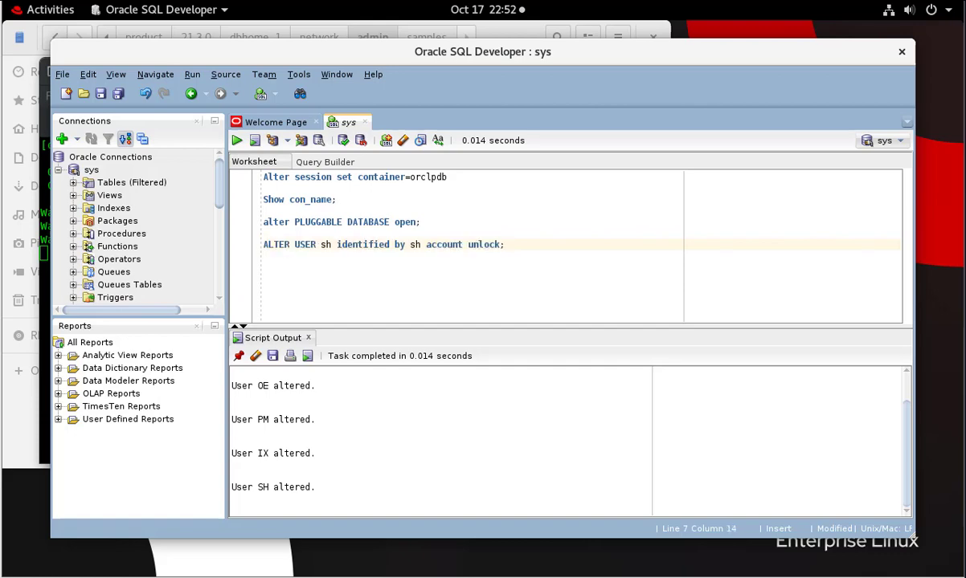
pyautogui.write('bi')
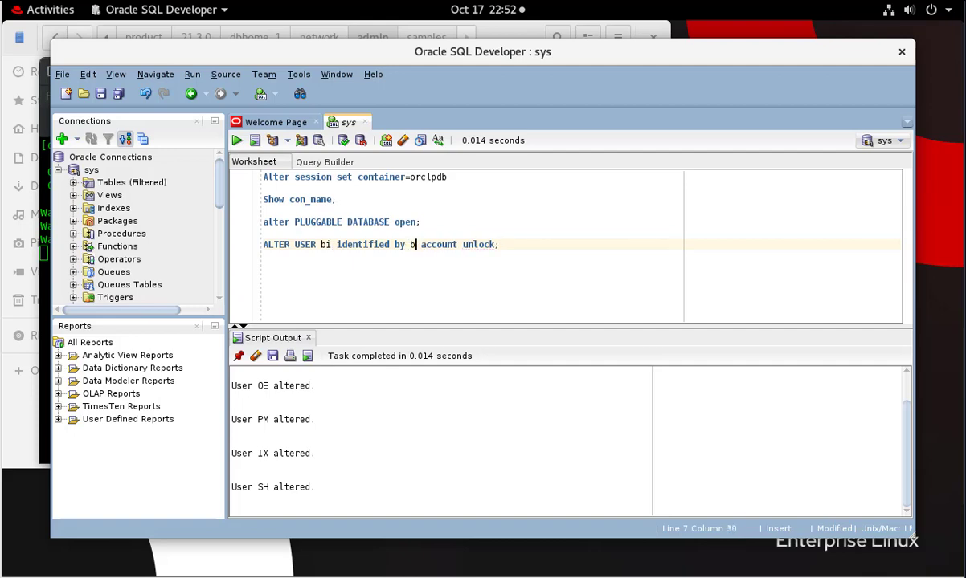
pyautogui.write('i')
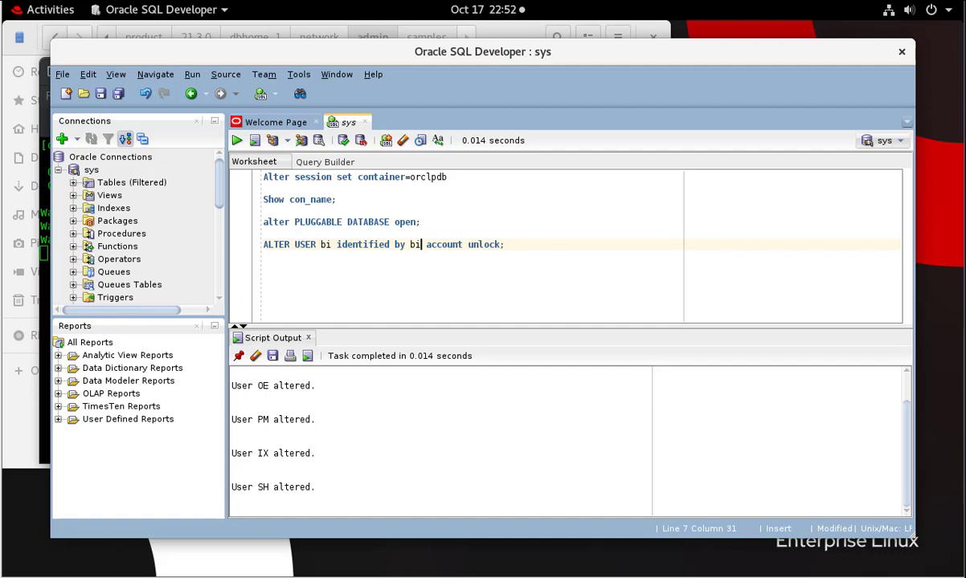
pyautogui.tripleClick(381, 244)
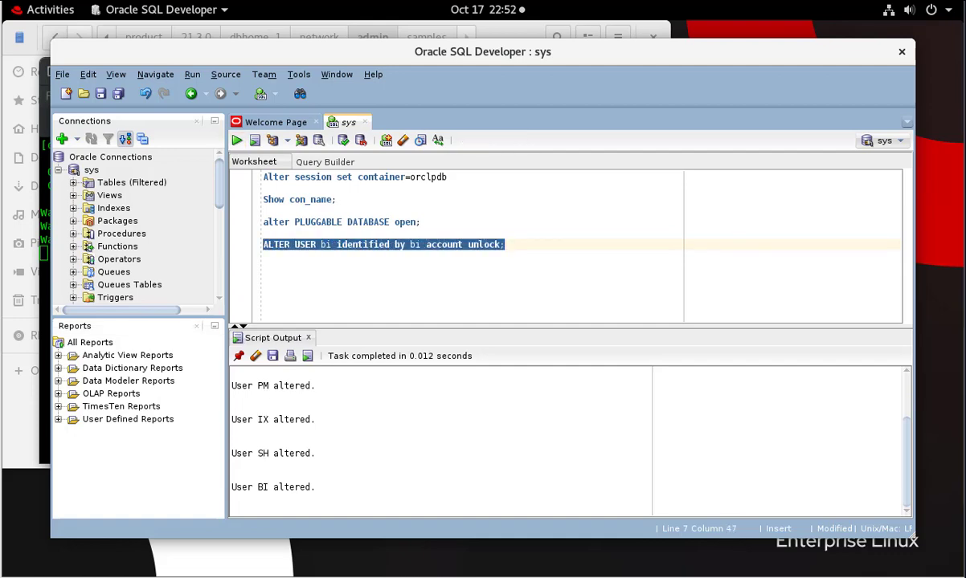
pyautogui.click(393, 121)
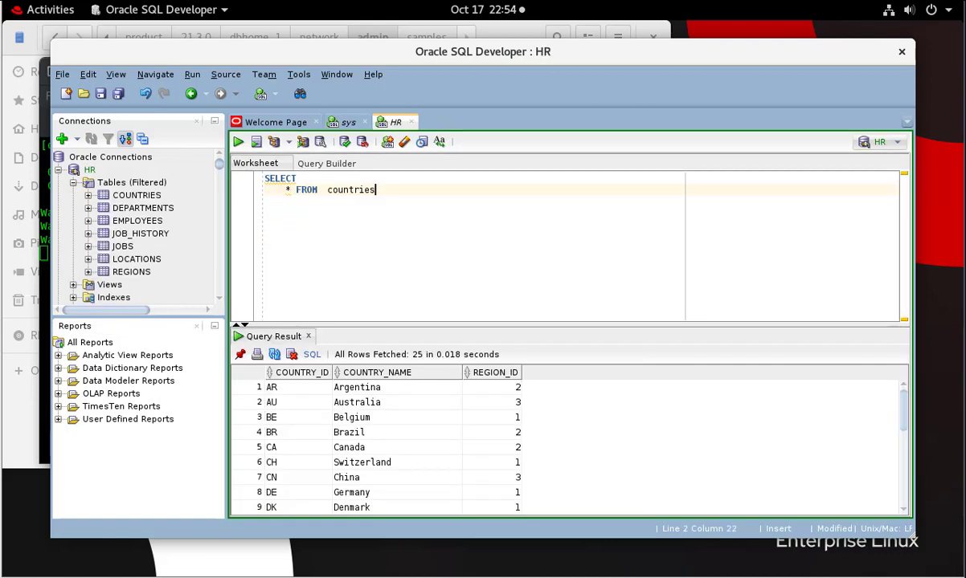
# Step: Select all in the worksheet and switch to the sys tab with the sakila1 script
pyautogui.press('ctrl+a')
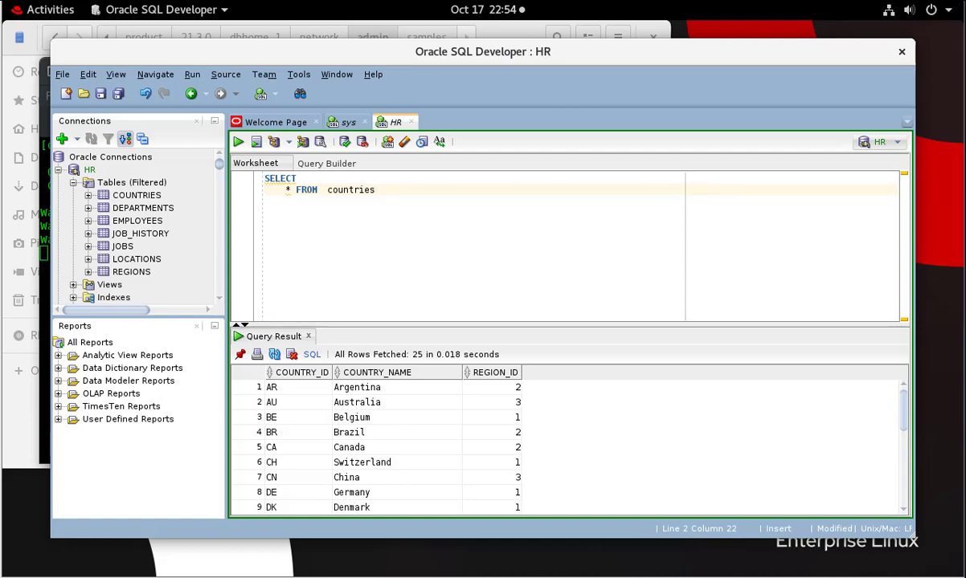
pyautogui.click(373, 190)
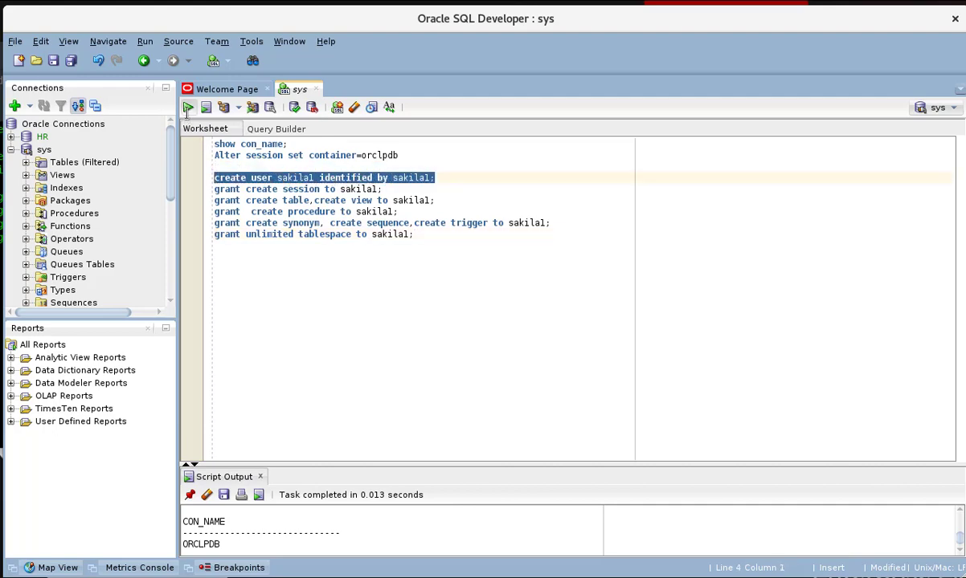
# Step: Run create user sakila1 and its session, table, view, procedure, synonym, sequence and trigger grants line by line
pyautogui.click(187, 107)
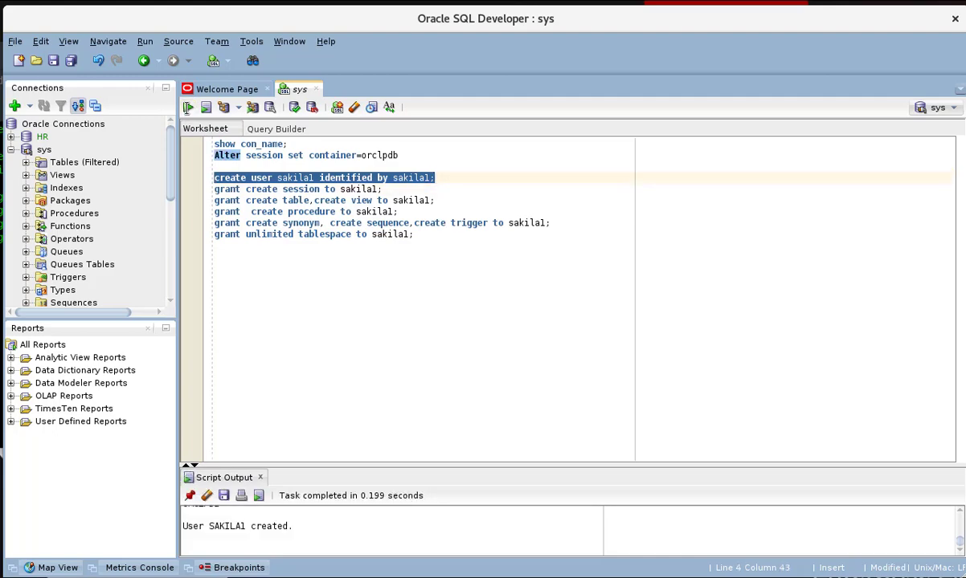
pyautogui.click(384, 189)
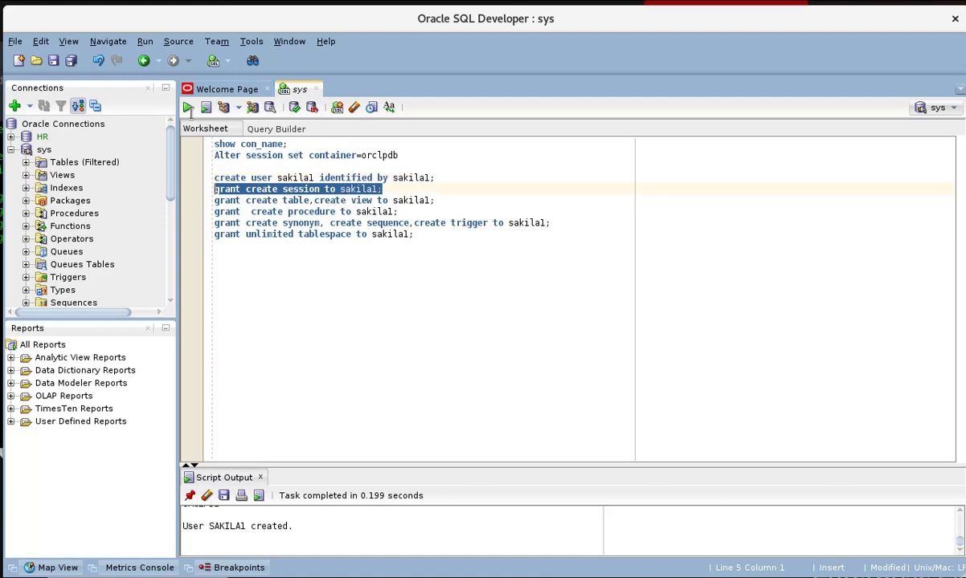
pyautogui.click(187, 107)
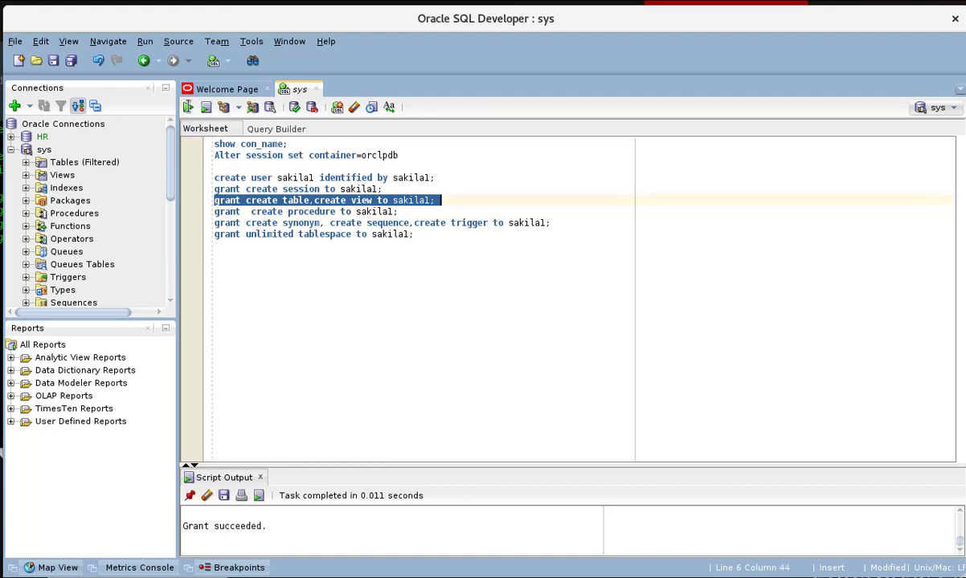
pyautogui.click(399, 211)
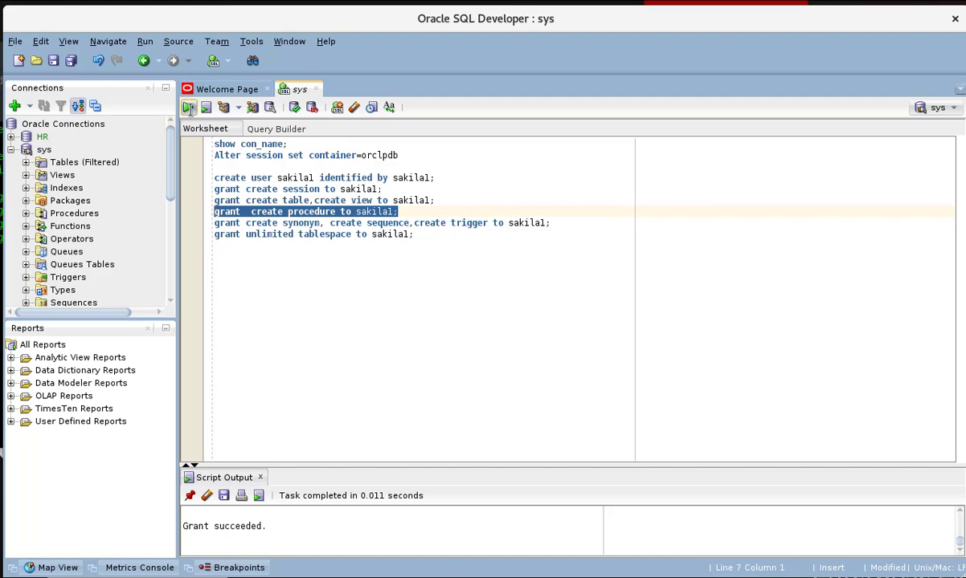
pyautogui.click(545, 223)
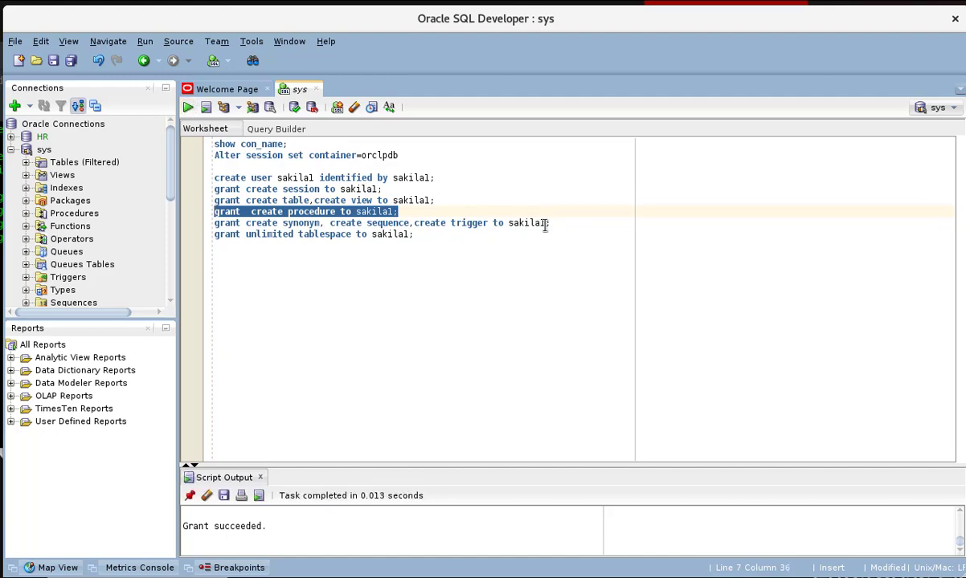
pyautogui.click(367, 222)
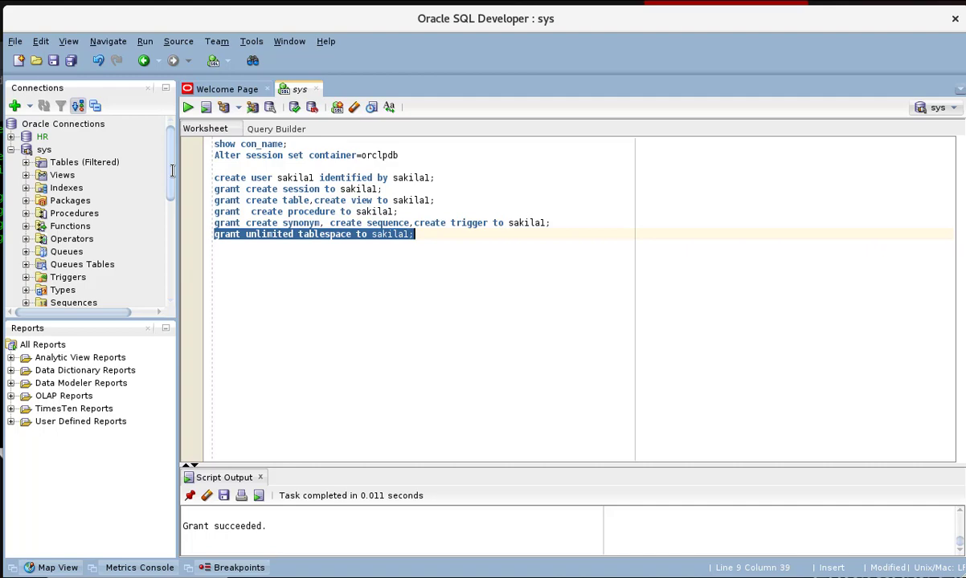
pyautogui.moveTo(336, 135)
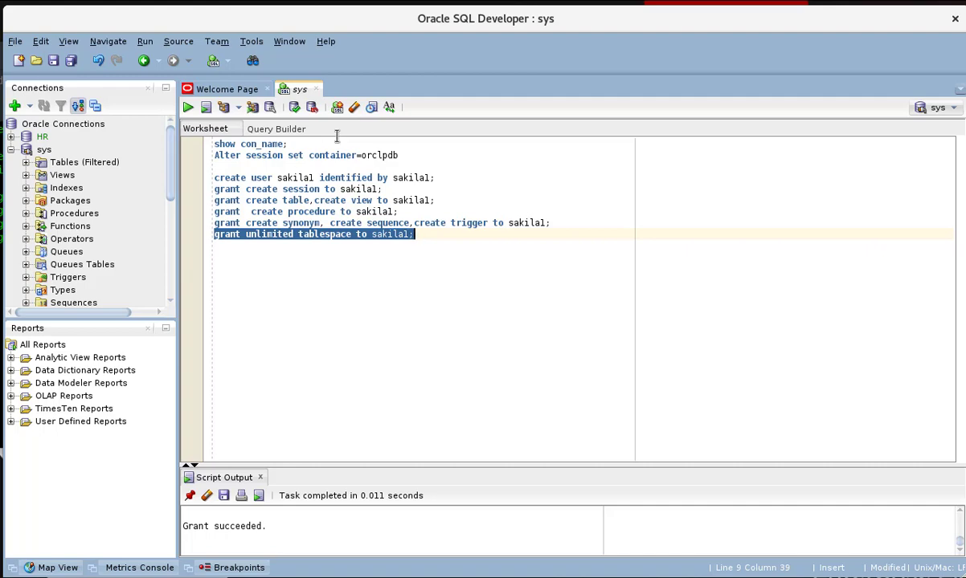
pyautogui.moveTo(337, 107)
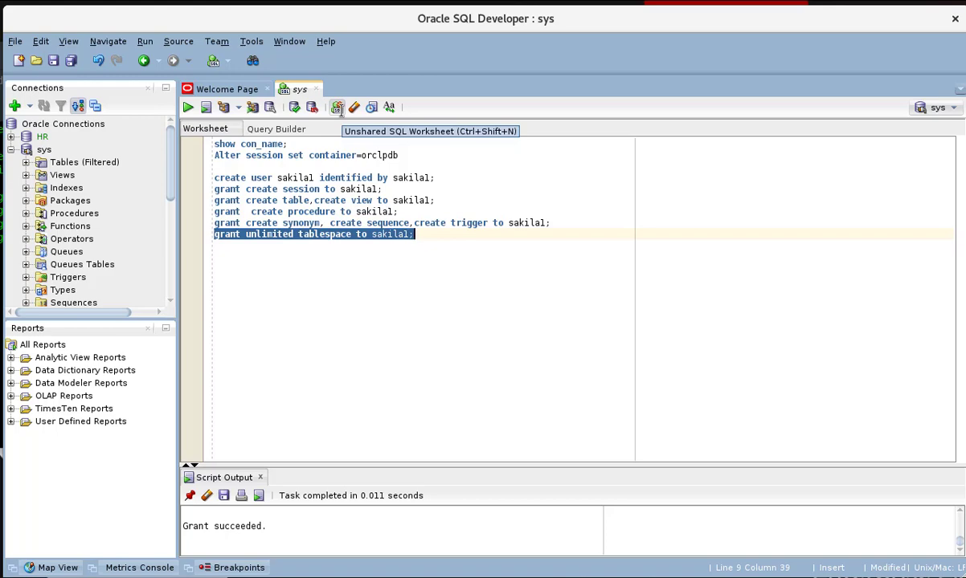
pyautogui.moveTo(269, 107)
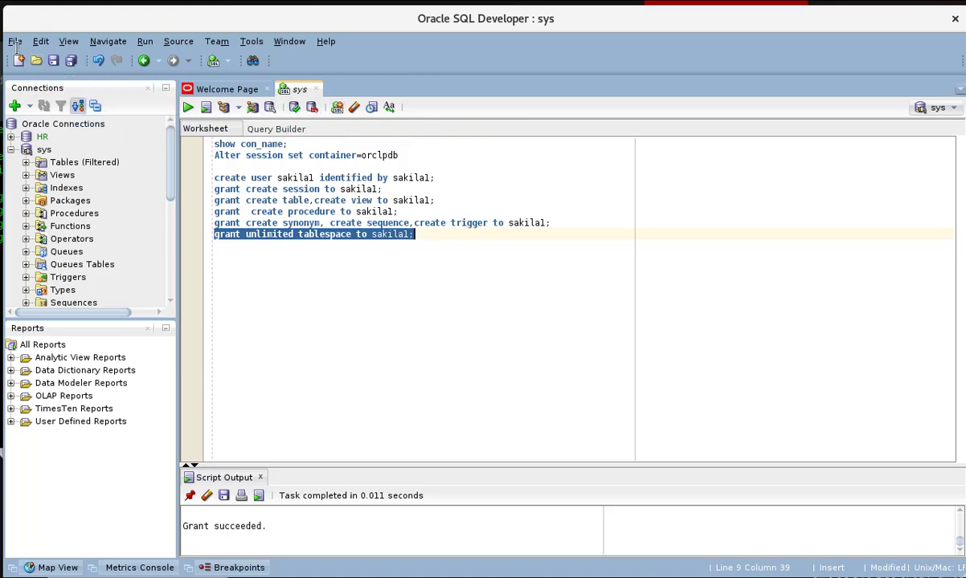
# Step: Start a new connection named sakila with username sakila1
pyautogui.click(14, 105)
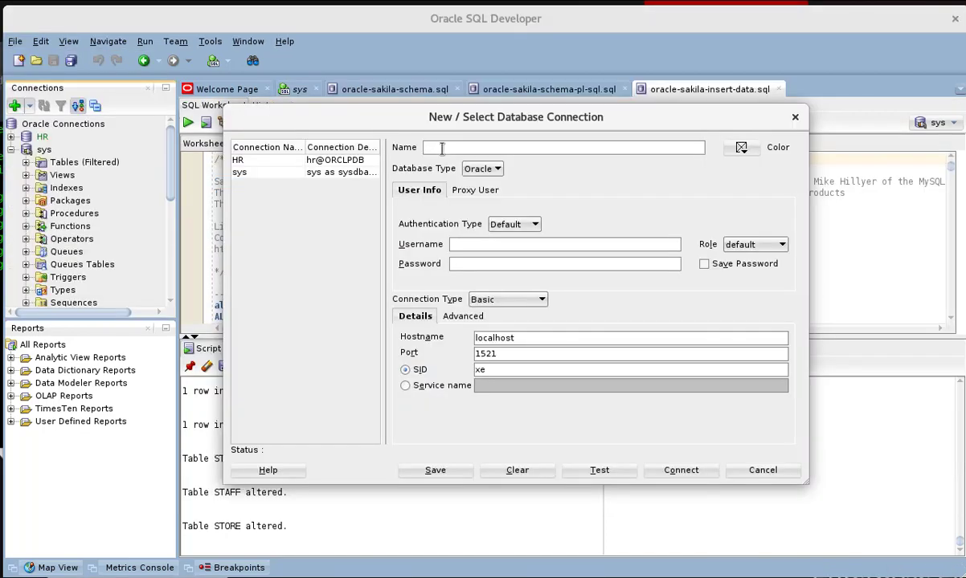
pyautogui.write('sa')
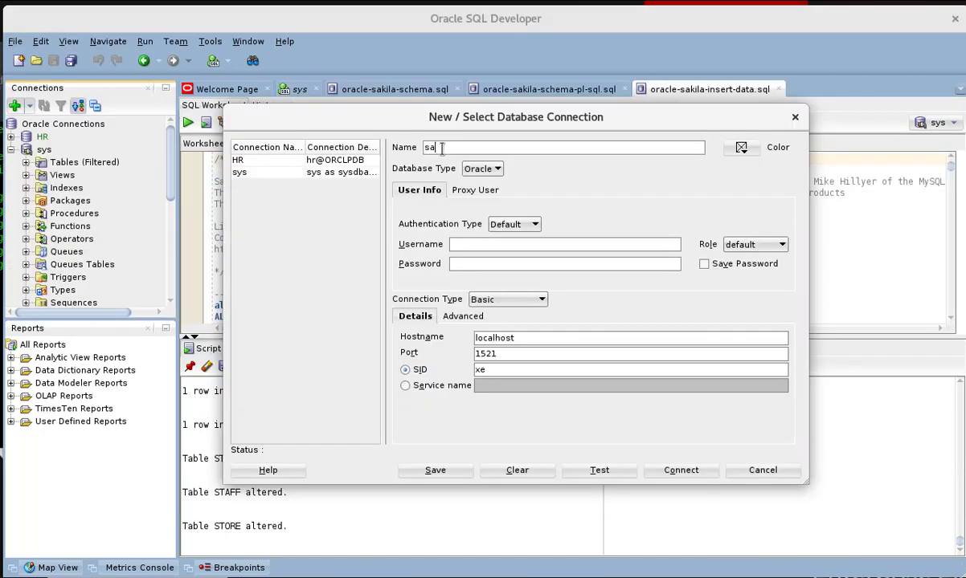
pyautogui.write('kila')
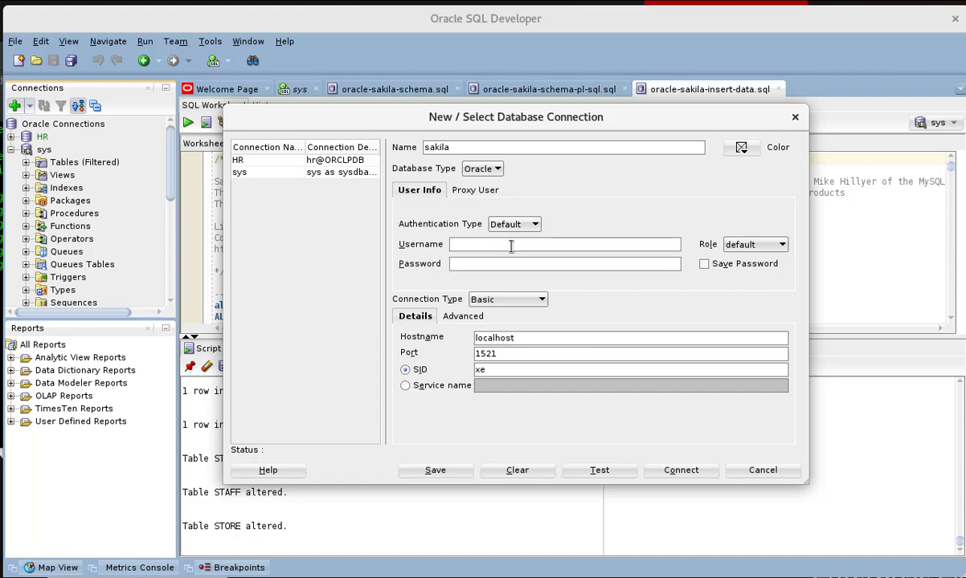
pyautogui.write('sakil')
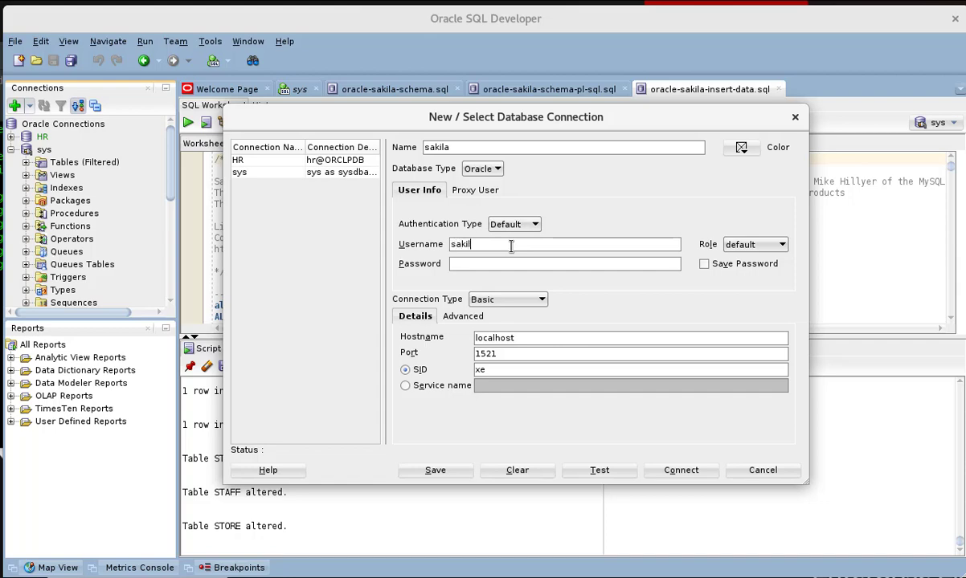
pyautogui.write('1')
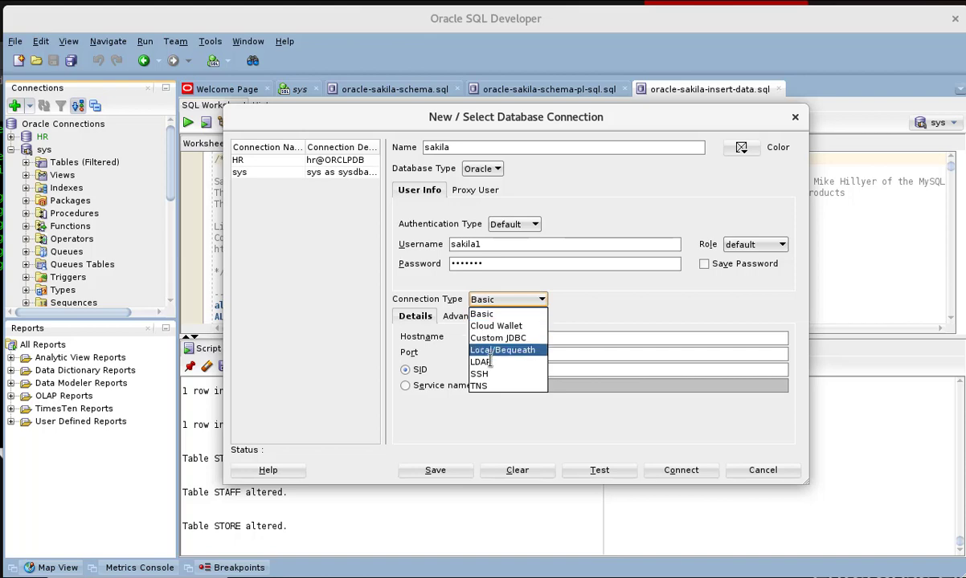
# Step: Set connection type TNS with network alias ORCLPDB, test it, save the password and connect
pyautogui.click(479, 386)
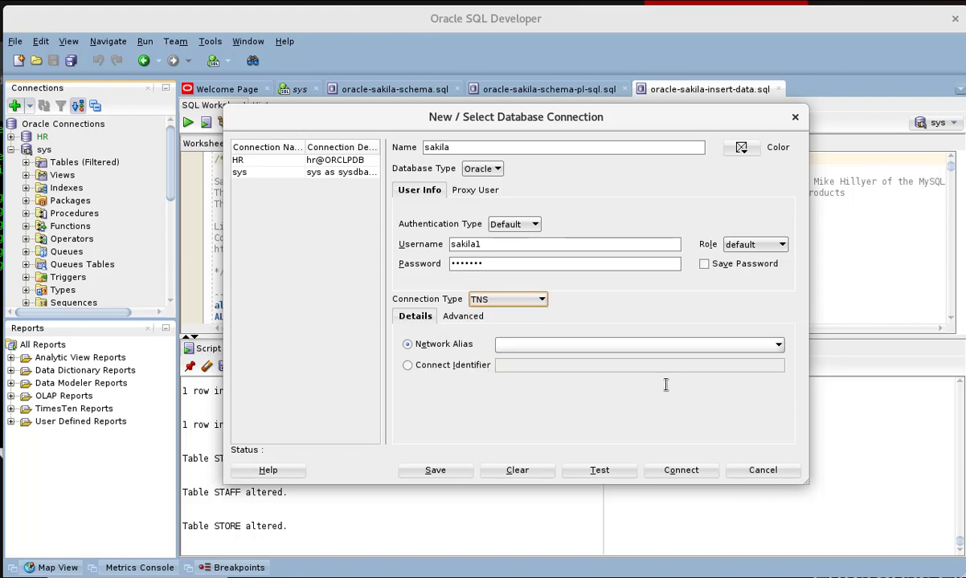
pyautogui.click(774, 344)
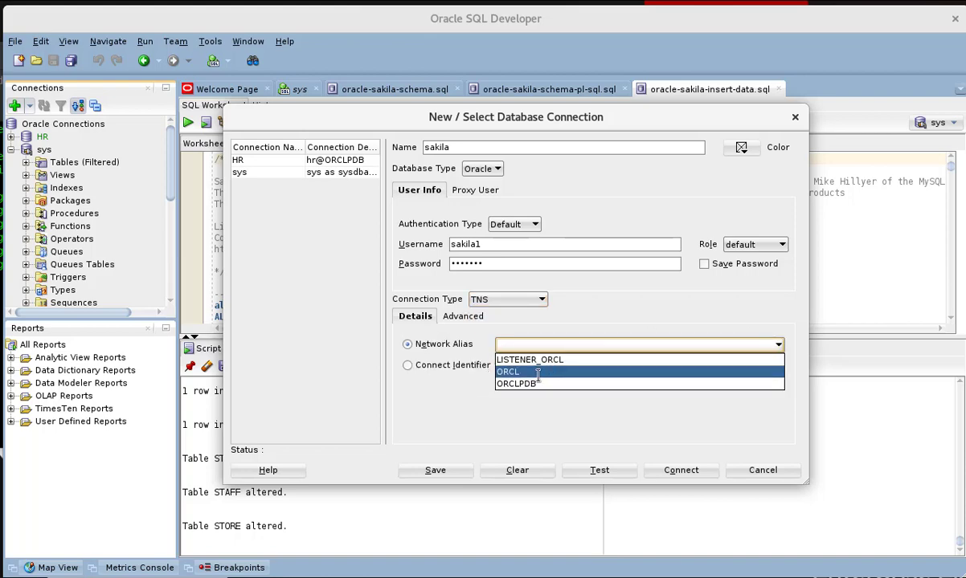
pyautogui.click(516, 383)
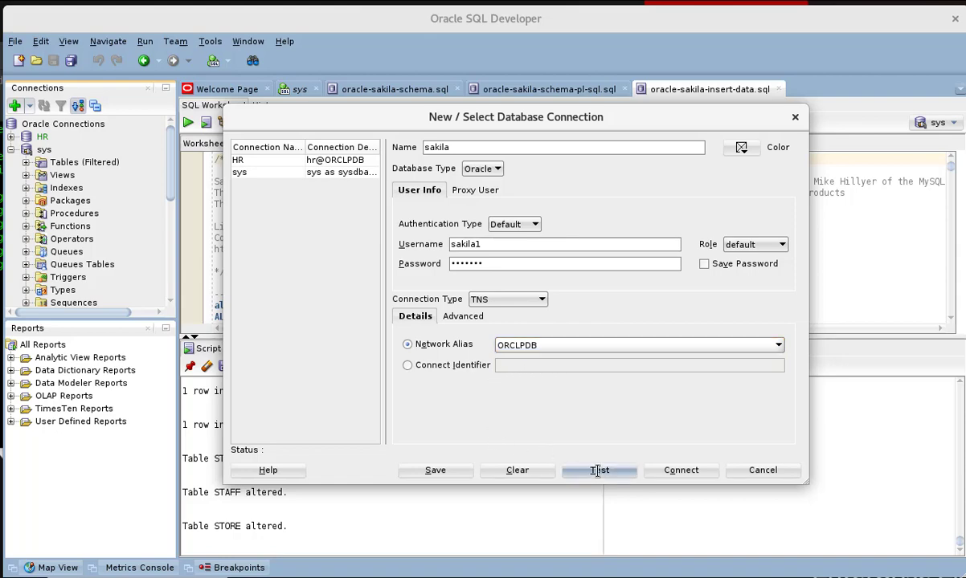
pyautogui.click(598, 470)
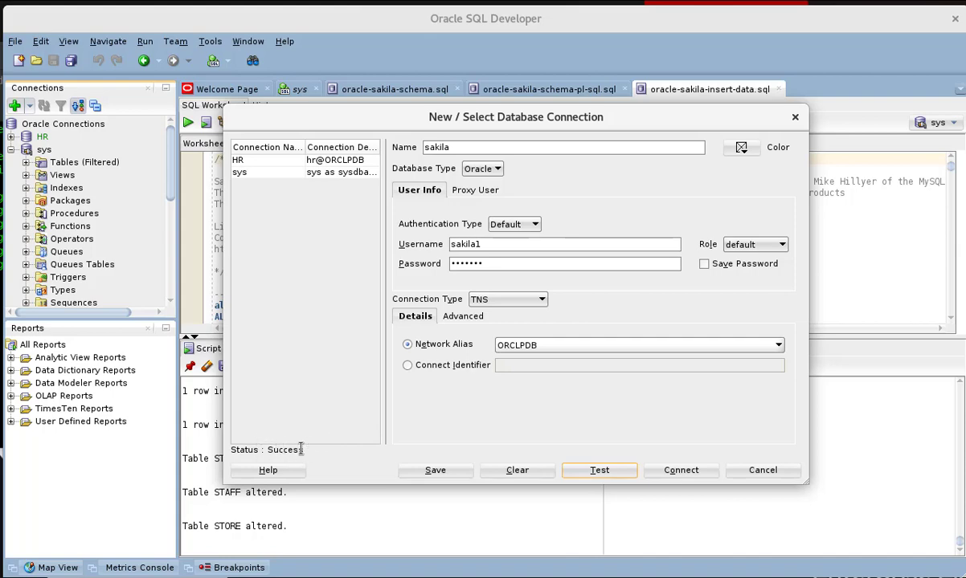
pyautogui.moveTo(406, 479)
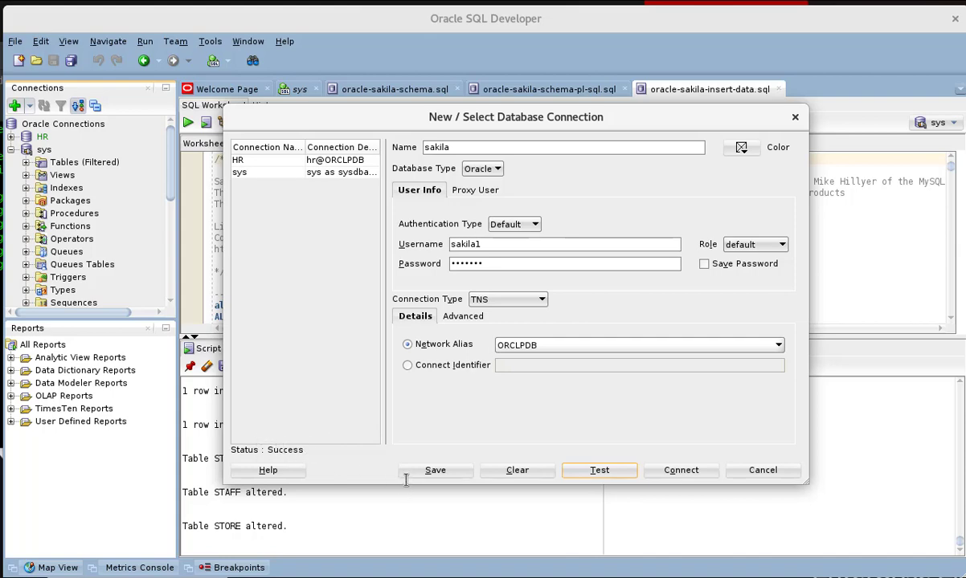
pyautogui.moveTo(569, 500)
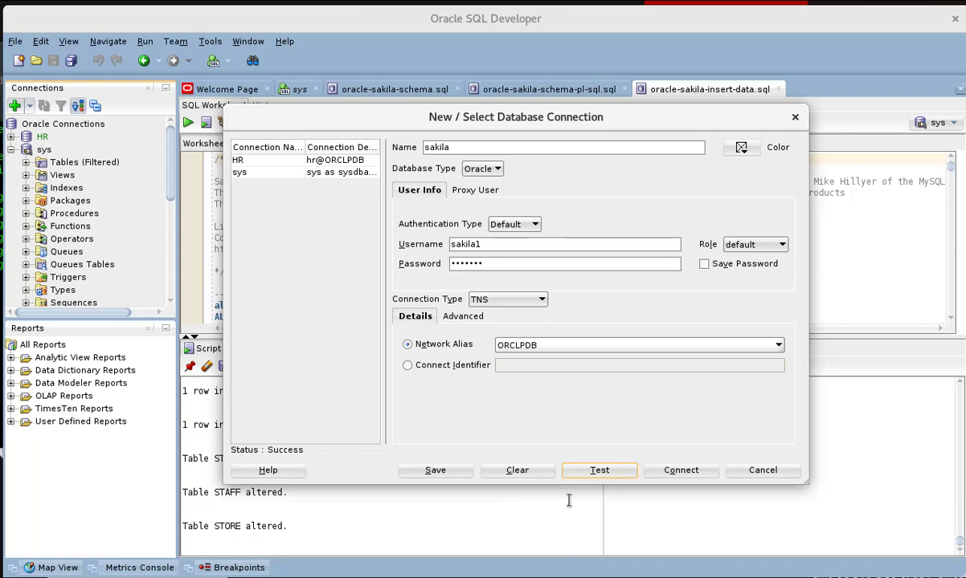
pyautogui.click(704, 263)
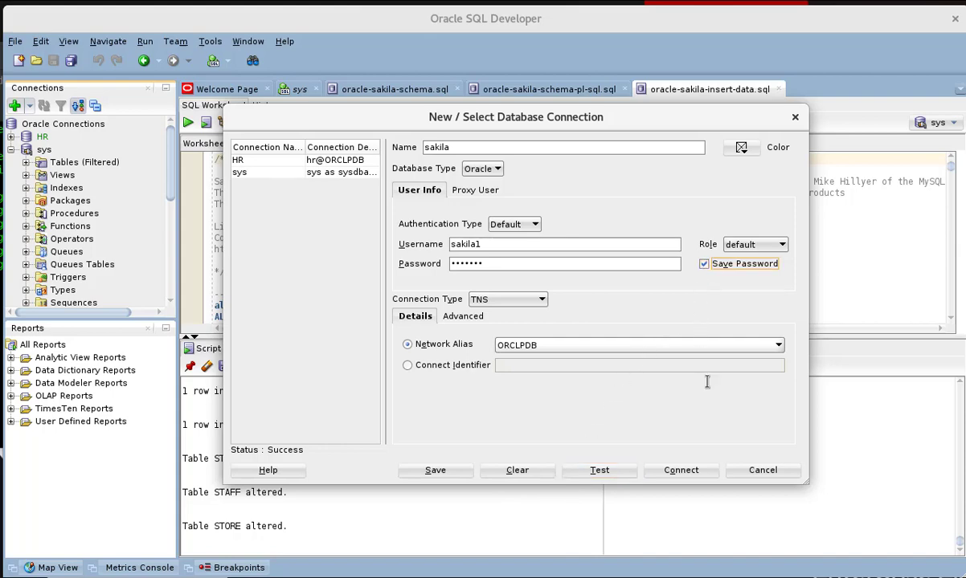
pyautogui.click(680, 470)
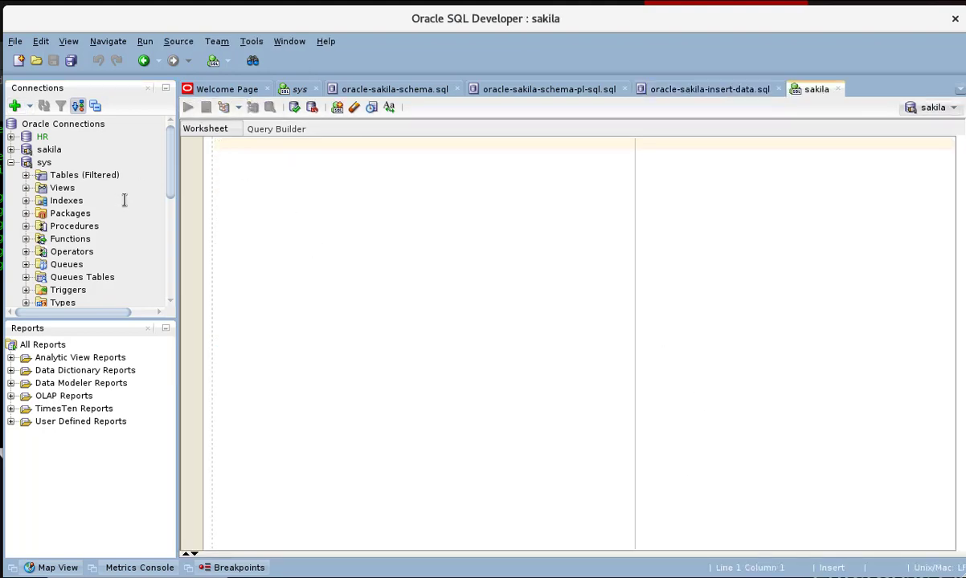
# Step: Expand the sakila connection and its Tables node, then reopen the new connection form
pyautogui.click(27, 162)
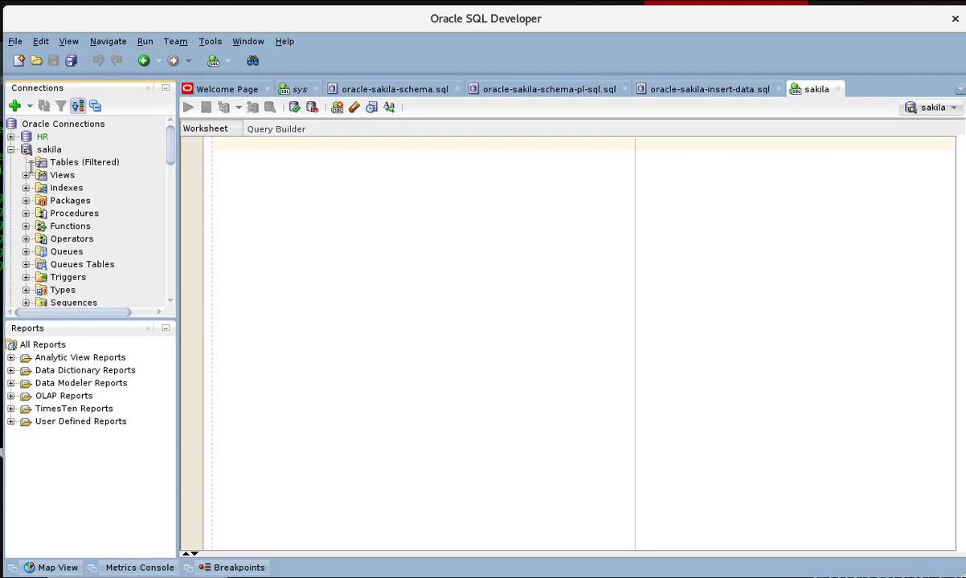
pyautogui.click(84, 162)
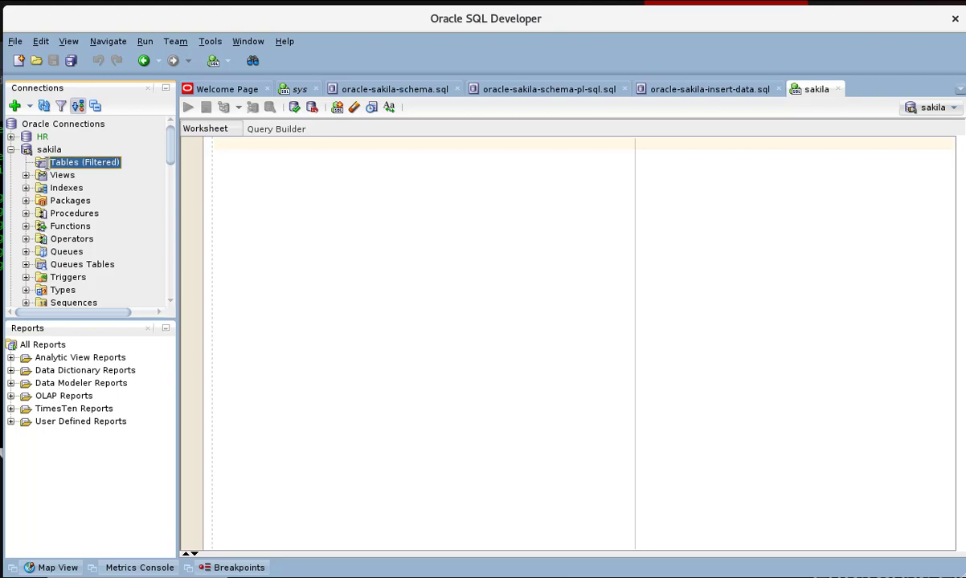
pyautogui.moveTo(108, 176)
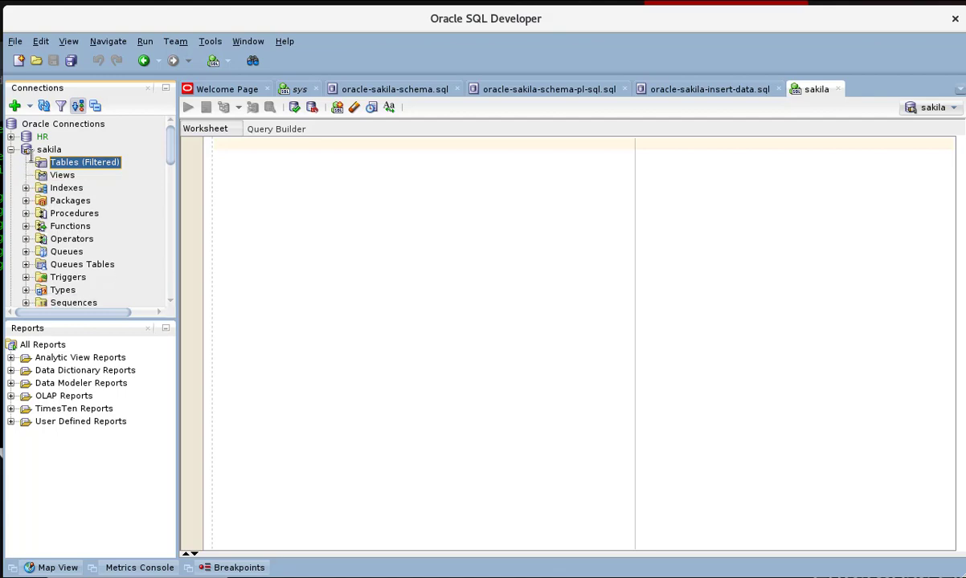
pyautogui.click(50, 149)
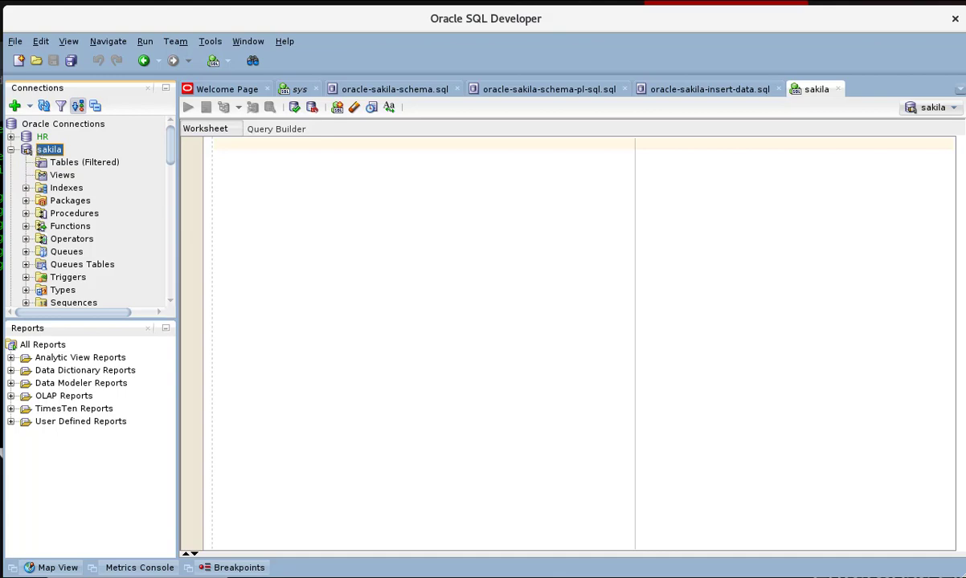
pyautogui.click(13, 106)
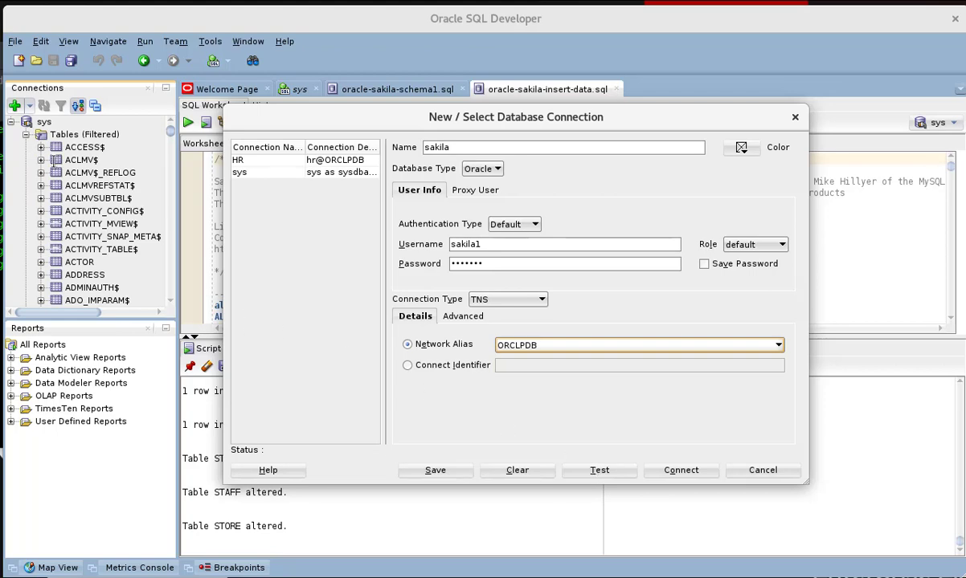
pyautogui.moveTo(506, 438)
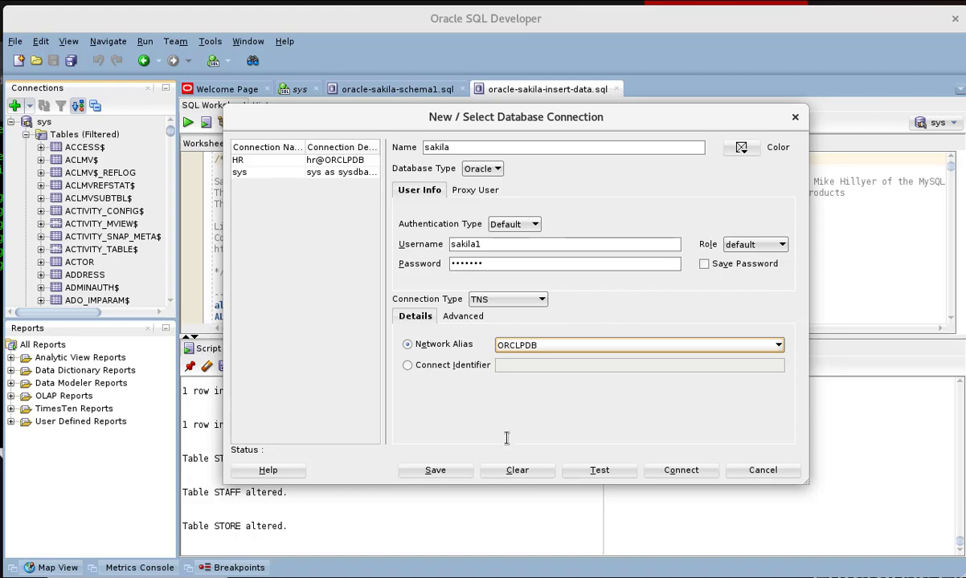
# Step: Test the sakila connection, connect as sakila1 to ORCLPDB and start in the empty sakila worksheet
pyautogui.click(599, 470)
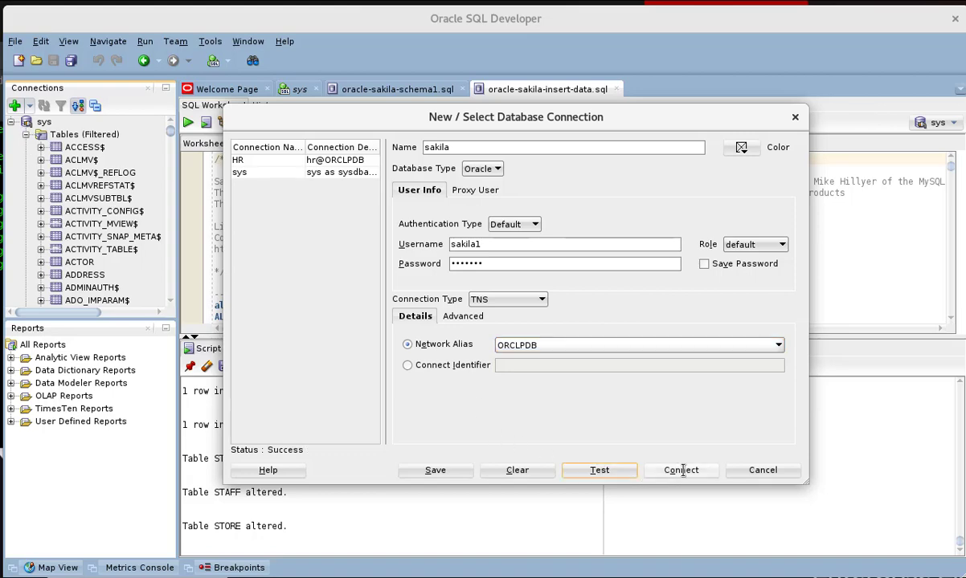
pyautogui.click(680, 470)
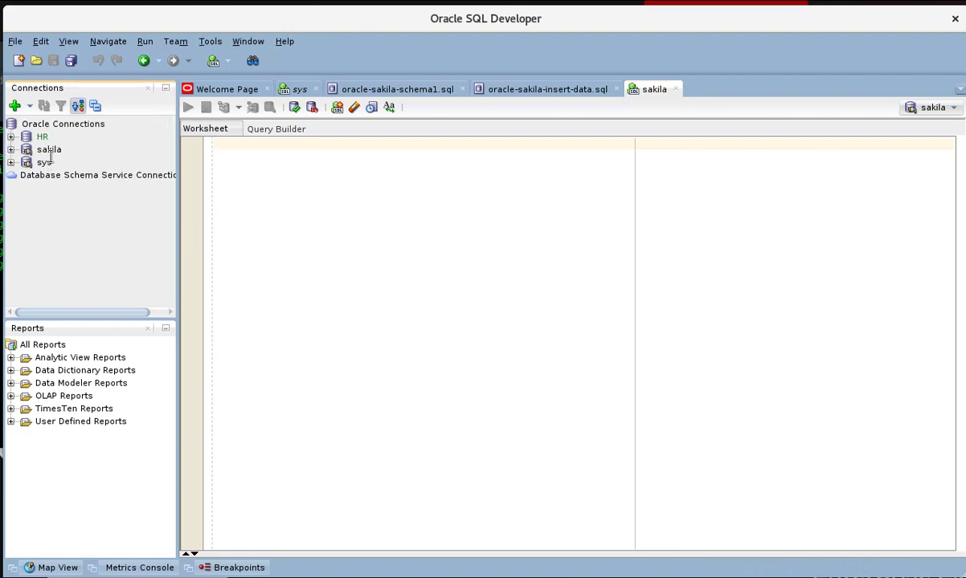
pyautogui.click(48, 149)
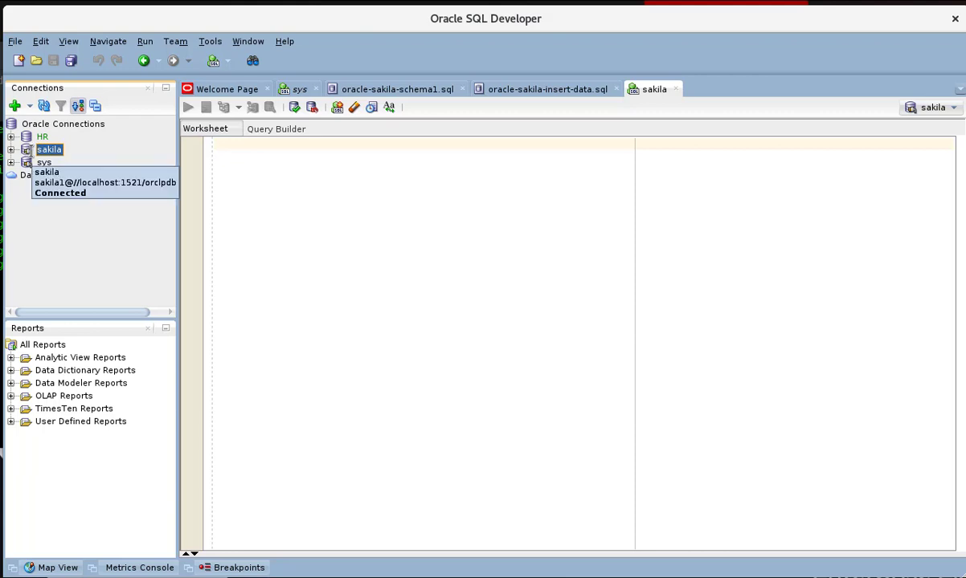
pyautogui.click(234, 155)
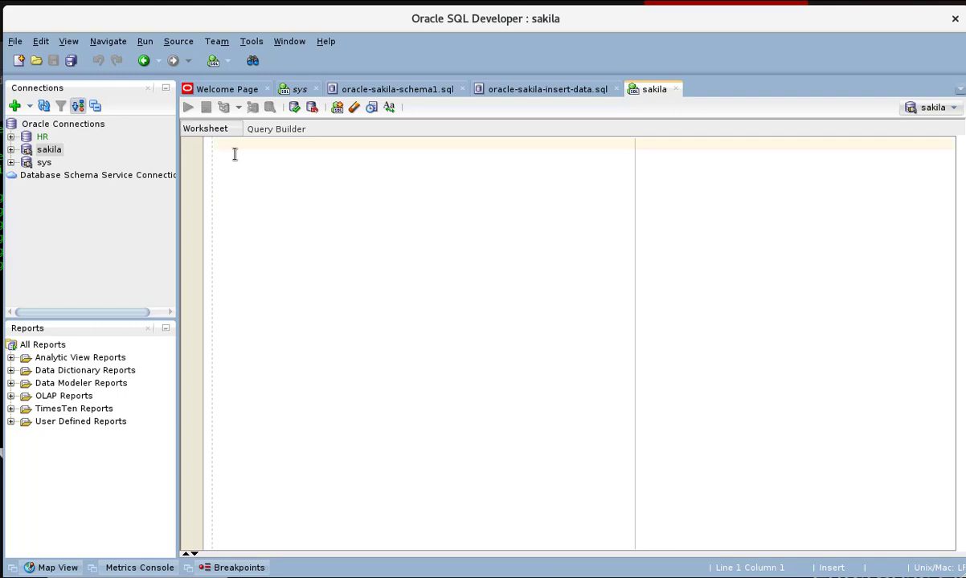
# Step: Open oracle-sakila-schema1.sql from /home/oracle/Documents/Dev/Sakila via File > Open
pyautogui.click(14, 41)
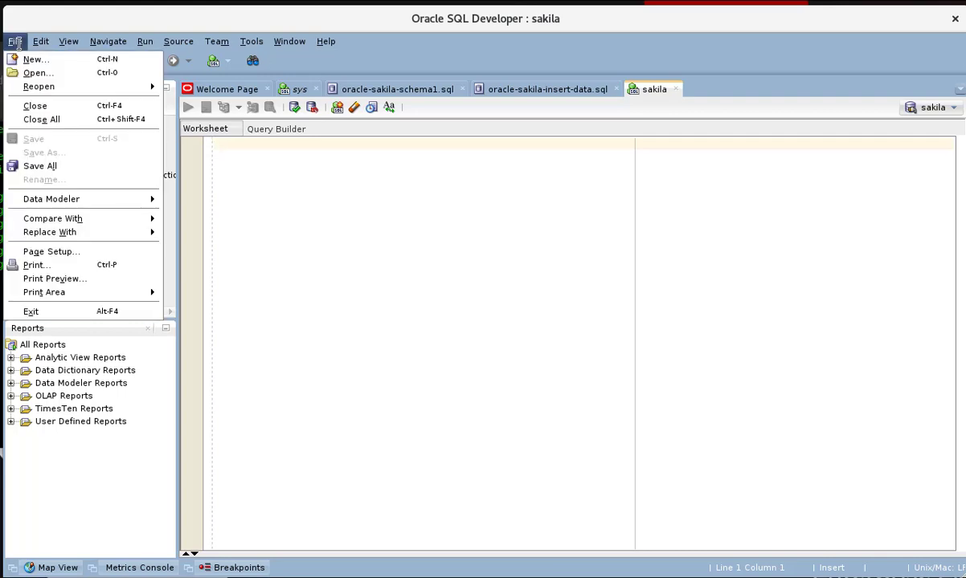
pyautogui.moveTo(37, 72)
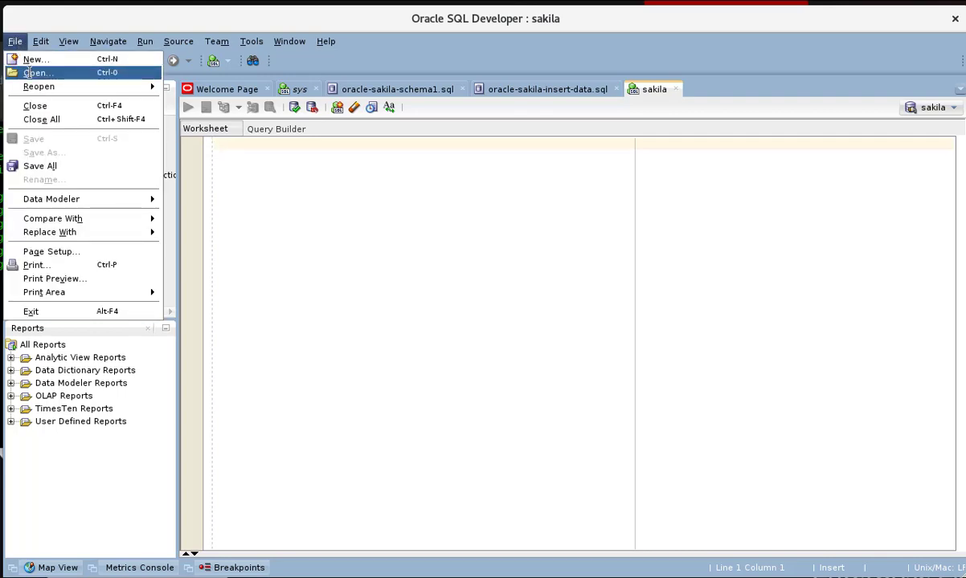
pyautogui.click(38, 73)
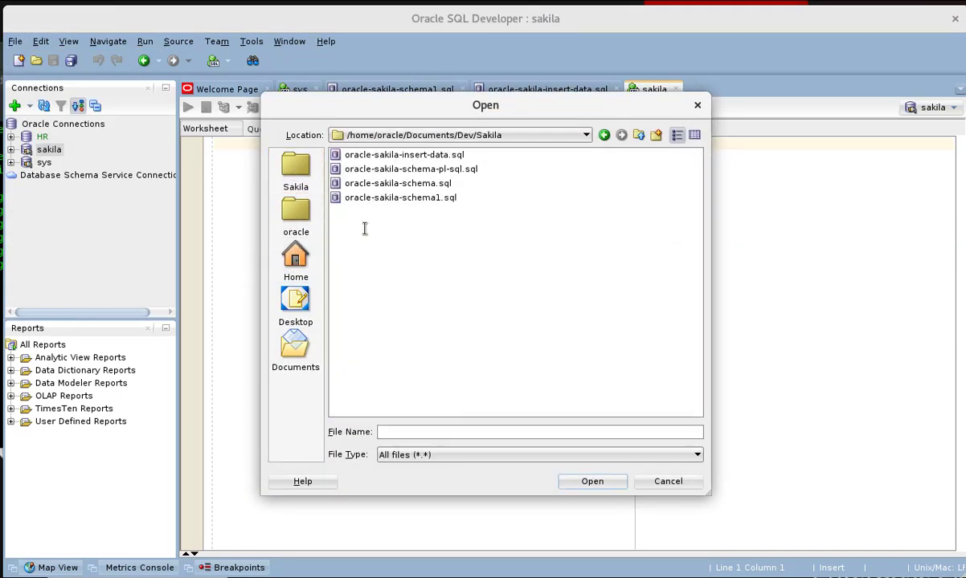
pyautogui.click(397, 183)
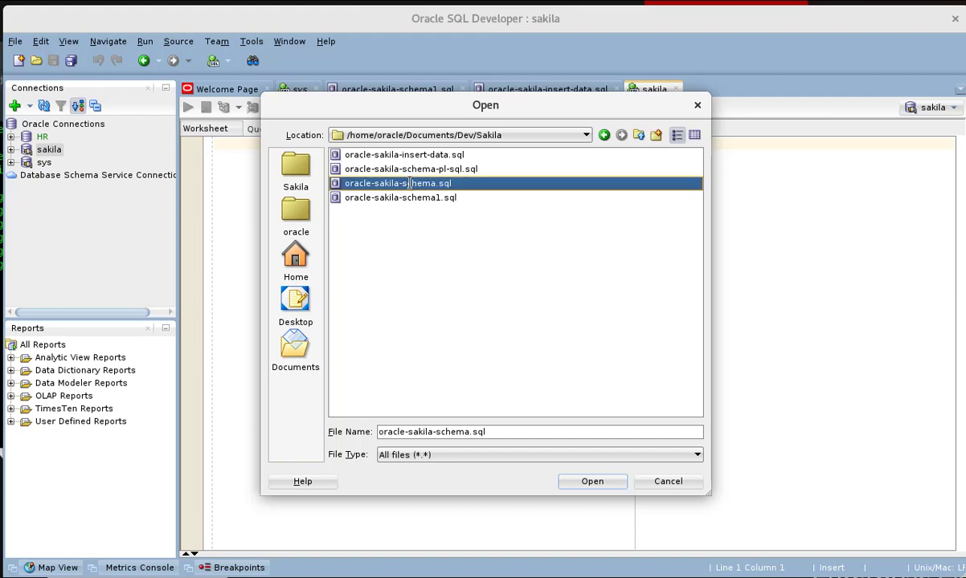
pyautogui.click(400, 198)
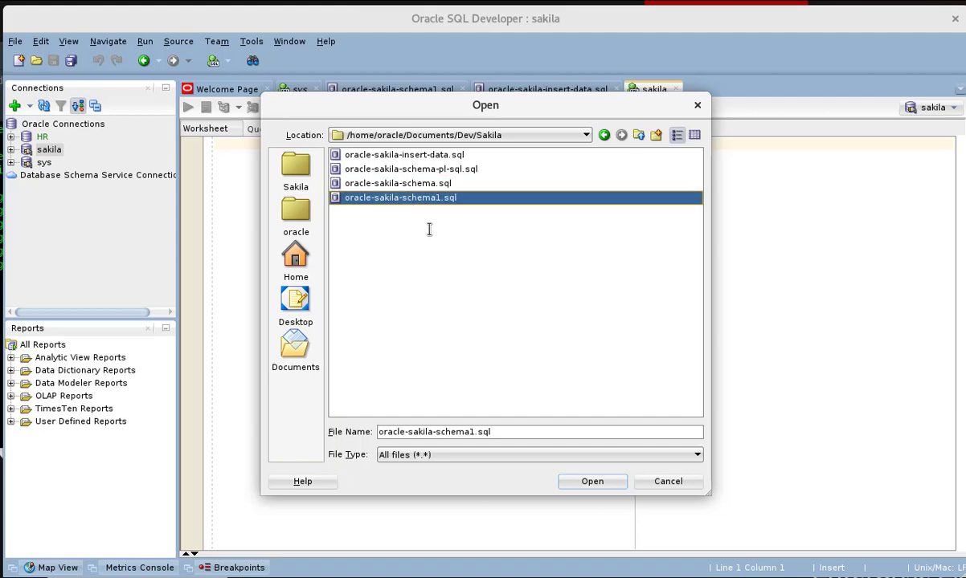
pyautogui.click(592, 481)
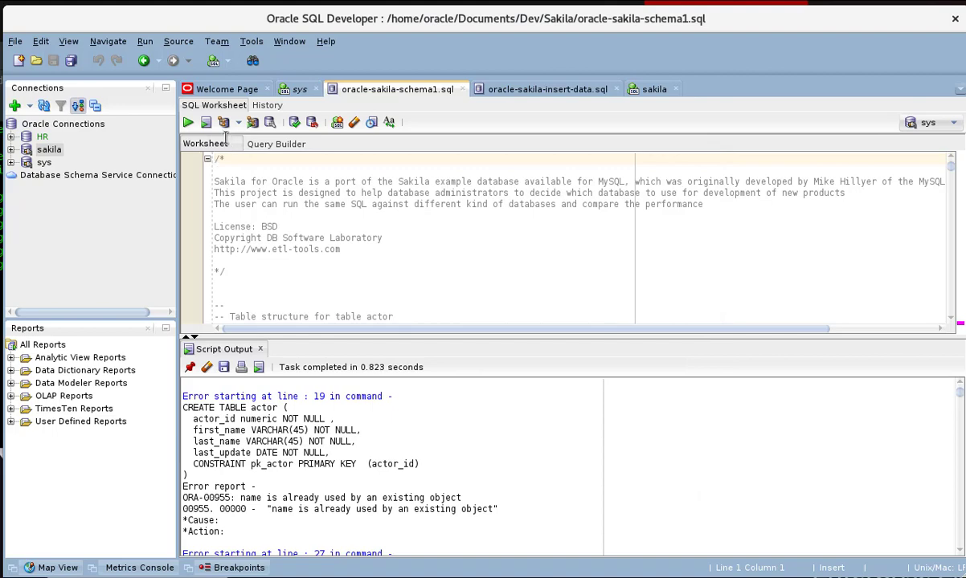
pyautogui.moveTo(205, 143)
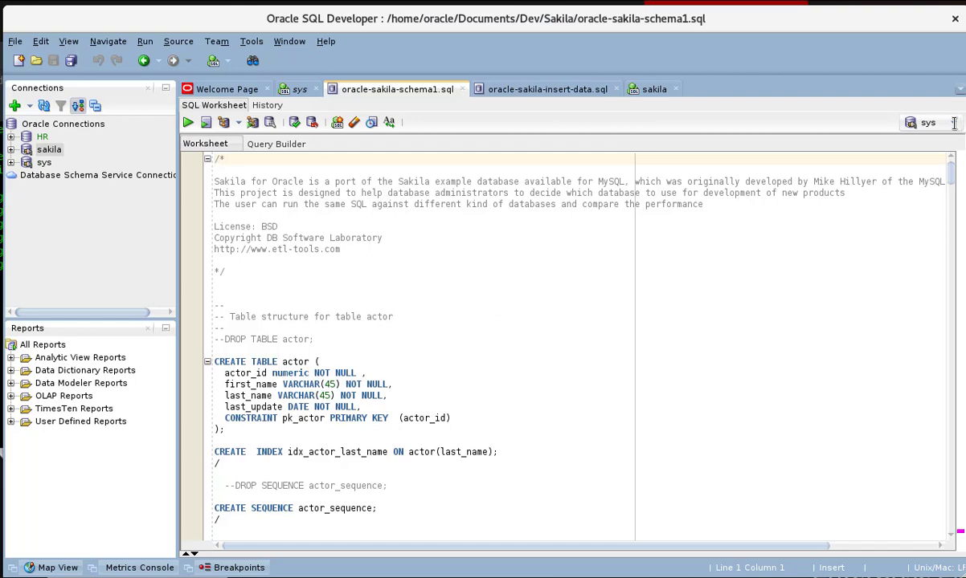
# Step: Run oracle-sakila-schema1.sql as sakila, creating ACTOR, its index, sequences and COUNTRY
pyautogui.click(928, 123)
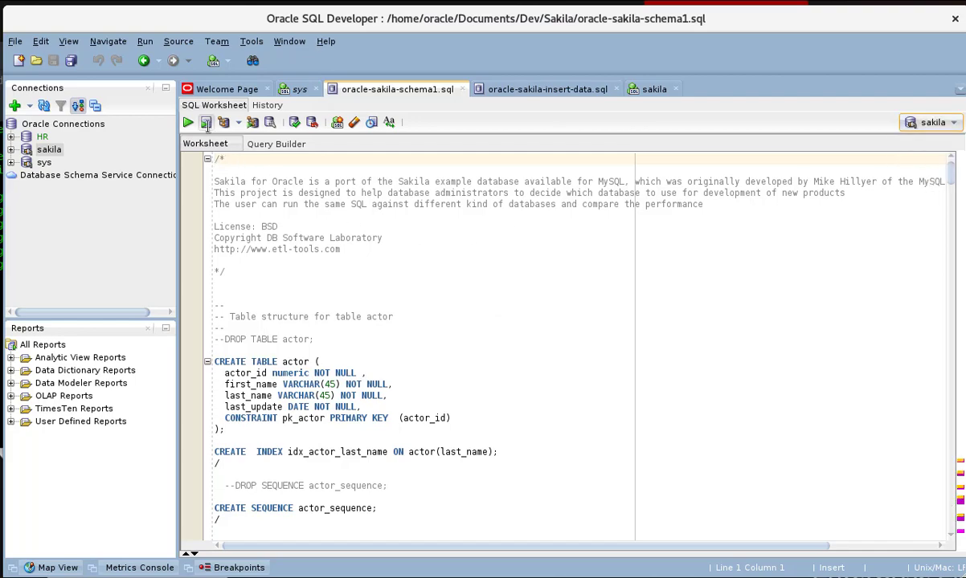
pyautogui.click(205, 122)
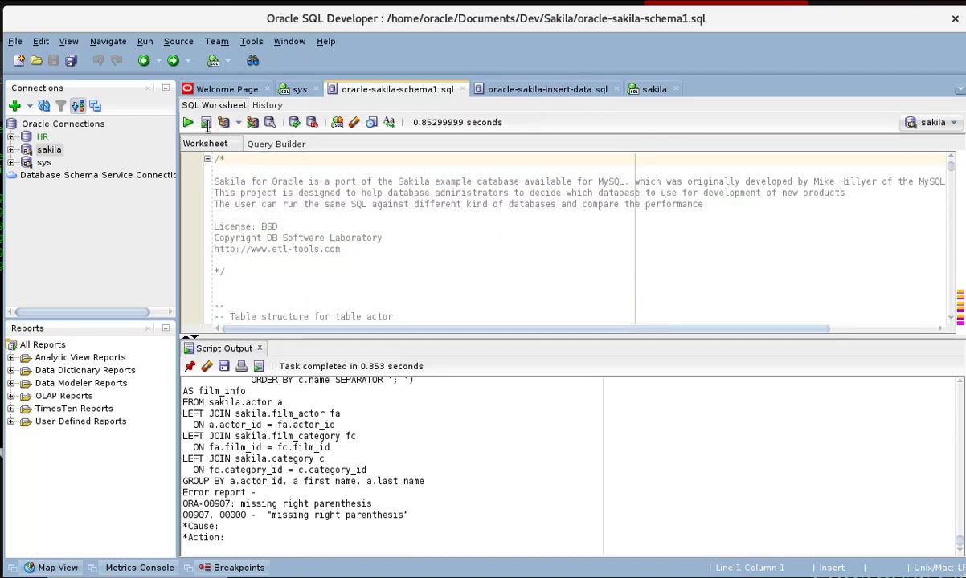
pyautogui.moveTo(576, 294)
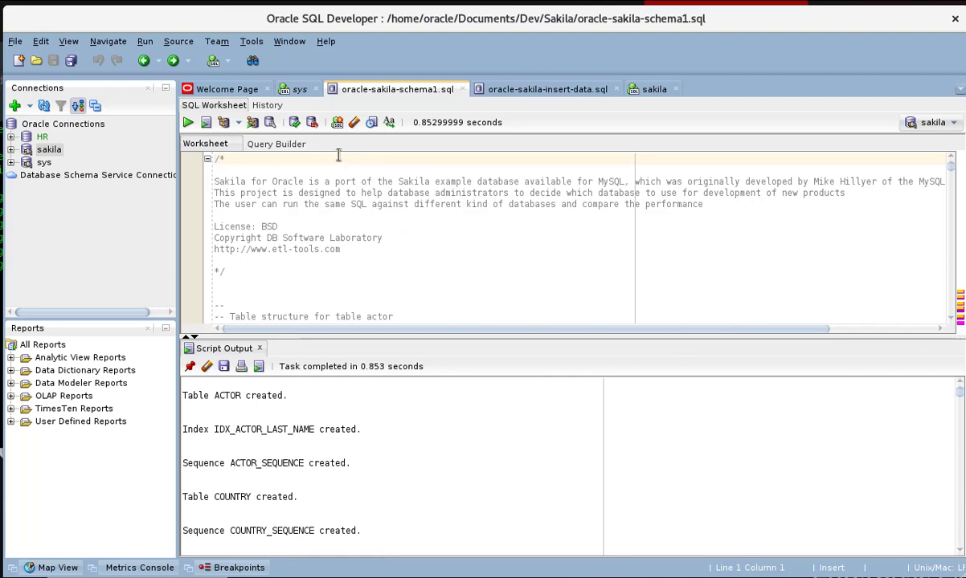
pyautogui.click(14, 41)
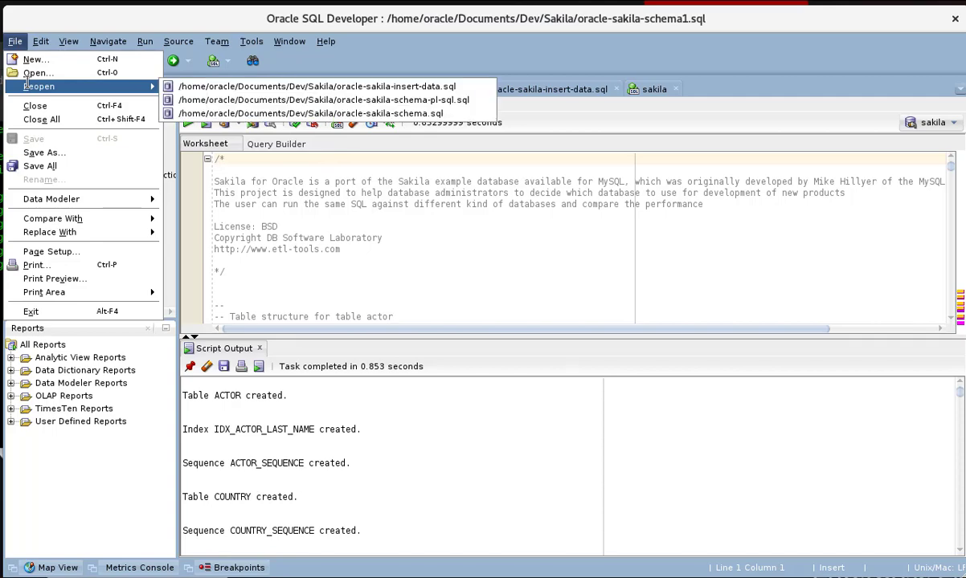
# Step: Open the oracle-sakila-schema-pl-sql.sql script from the Sakila folder
pyautogui.click(39, 72)
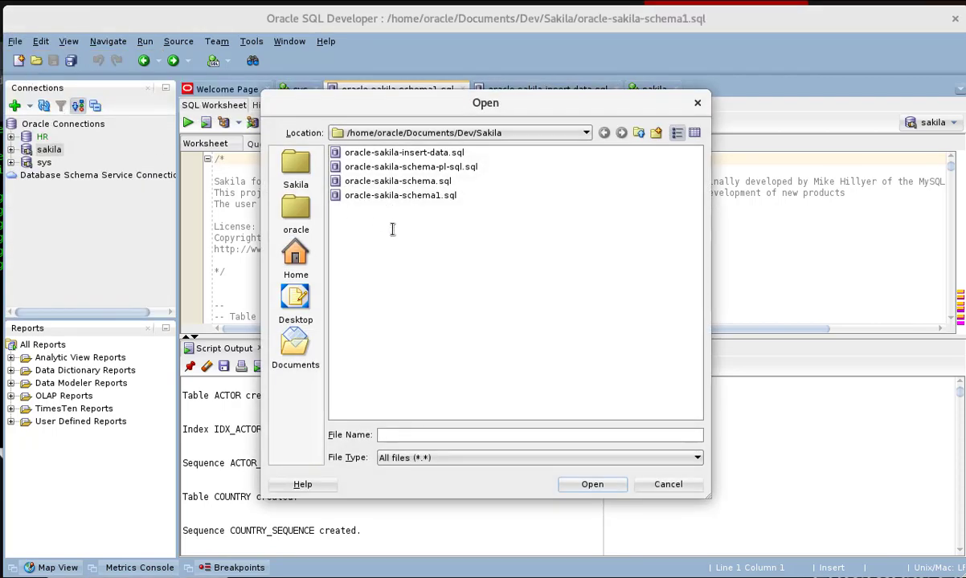
pyautogui.click(410, 167)
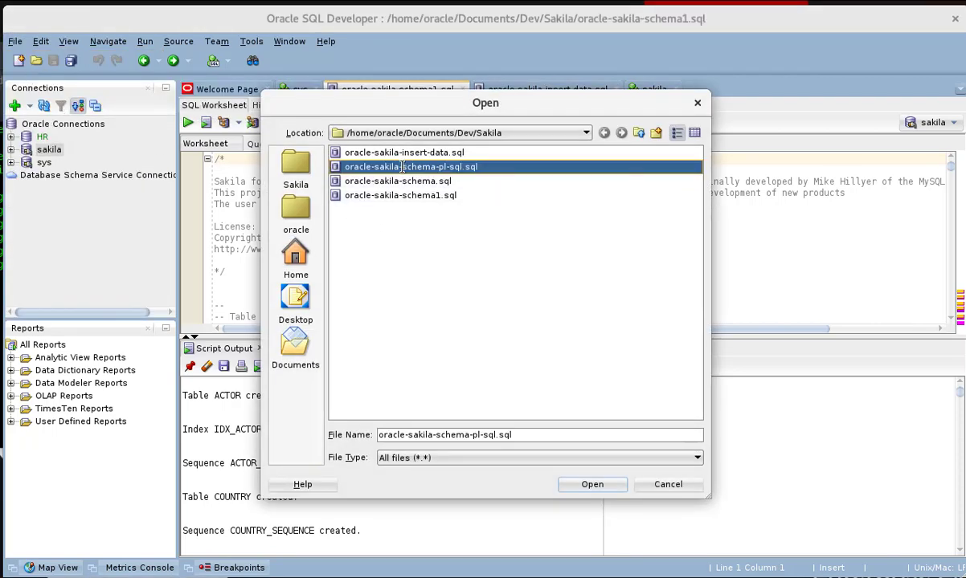
pyautogui.click(592, 485)
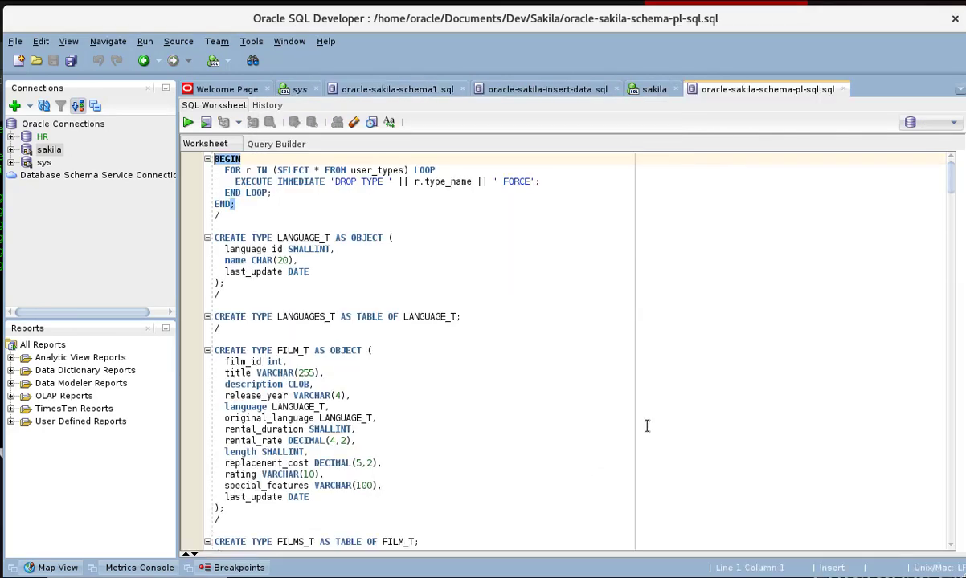
# Step: Run the PL/SQL schema script as sakila, compiling CUSTOMERS while the RENTALS body fails
pyautogui.click(954, 122)
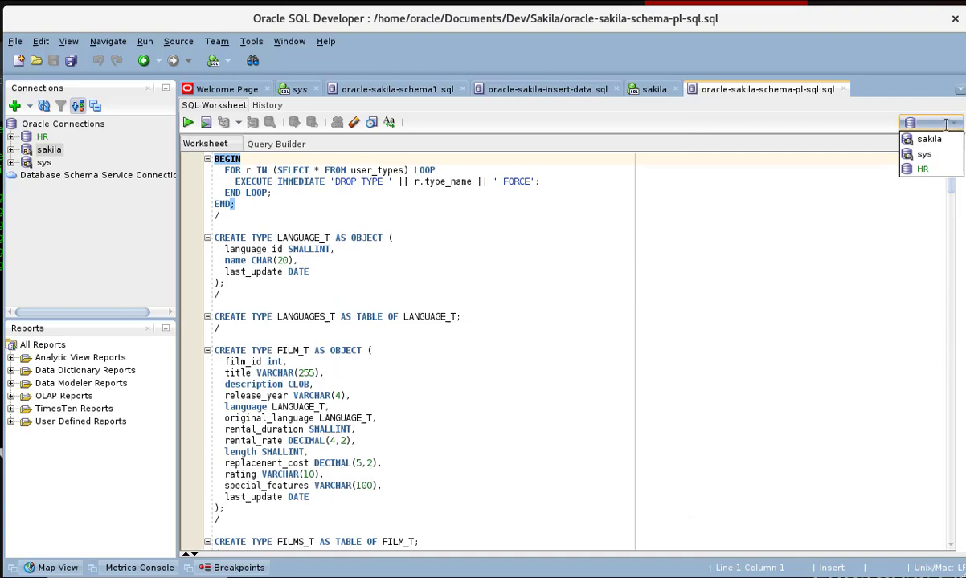
pyautogui.click(929, 138)
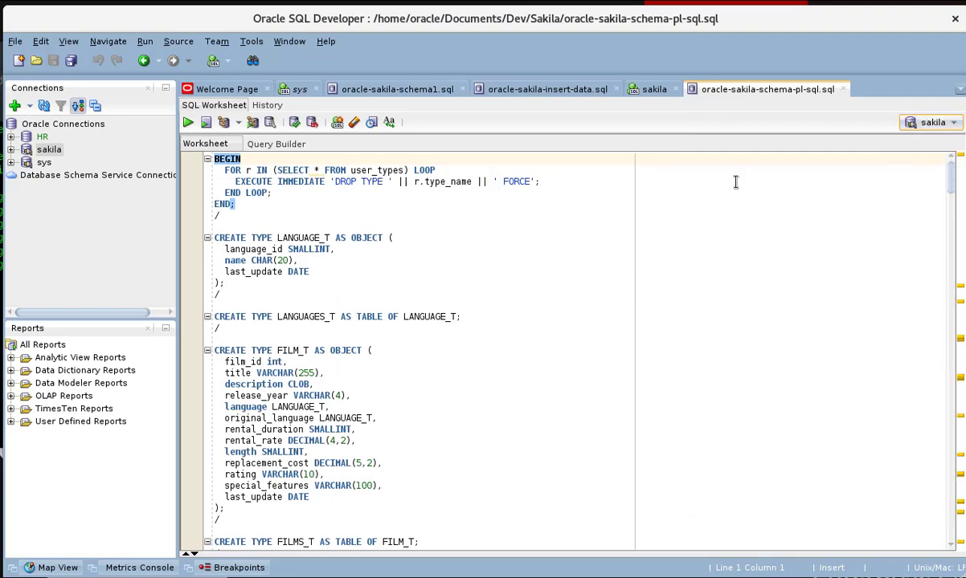
pyautogui.click(205, 122)
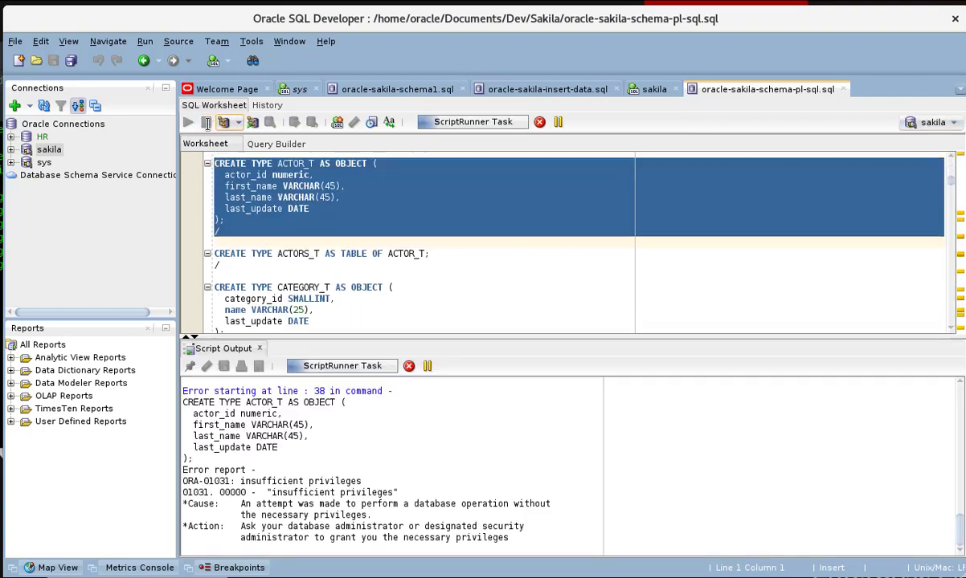
pyautogui.click(205, 122)
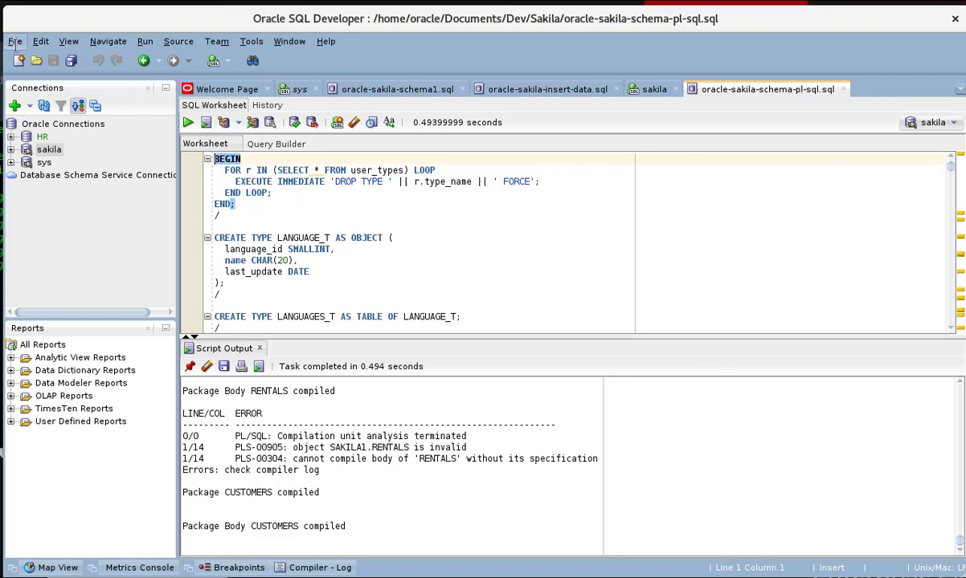
pyautogui.click(36, 60)
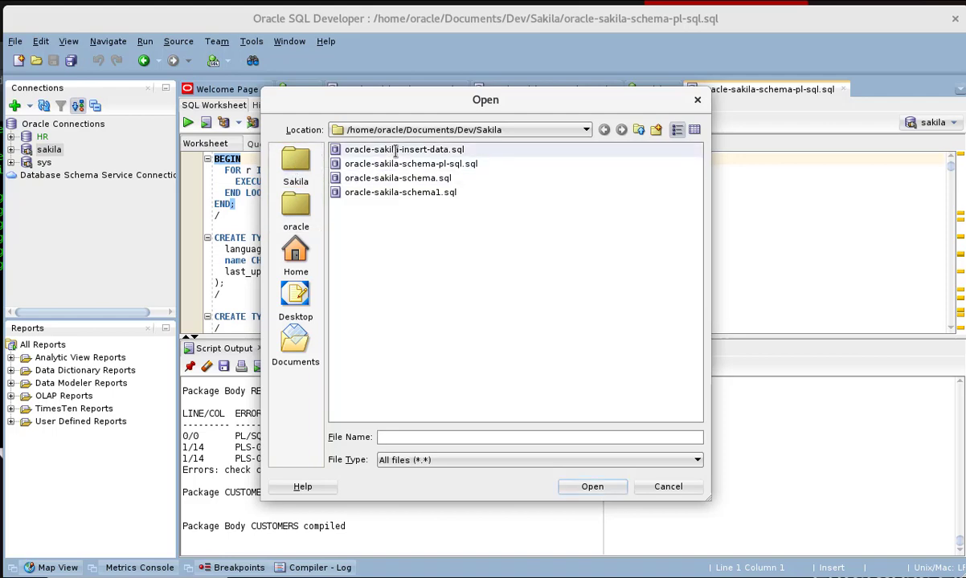
# Step: Open oracle-sakila-insert-data.sql and set the worksheet connection to sakila
pyautogui.click(403, 149)
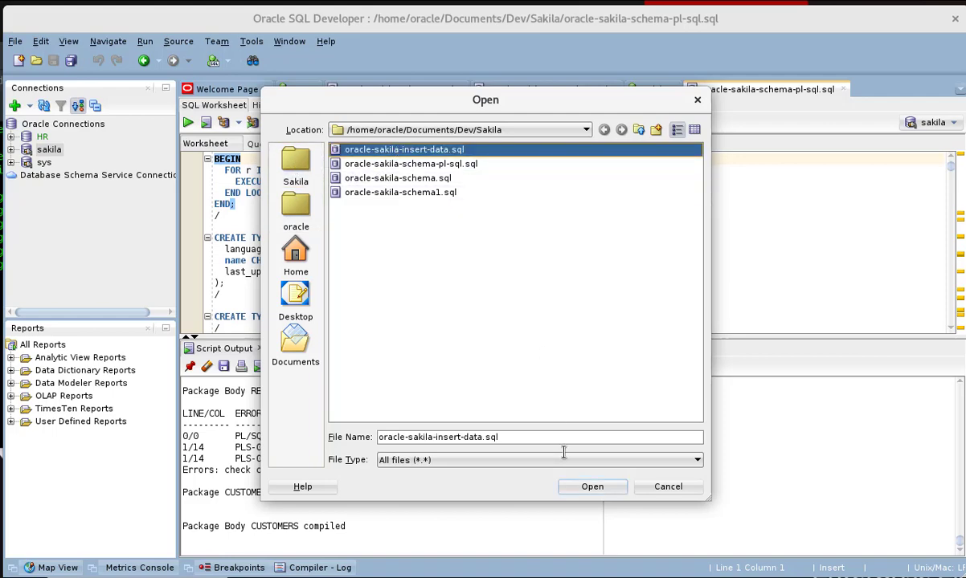
pyautogui.click(592, 486)
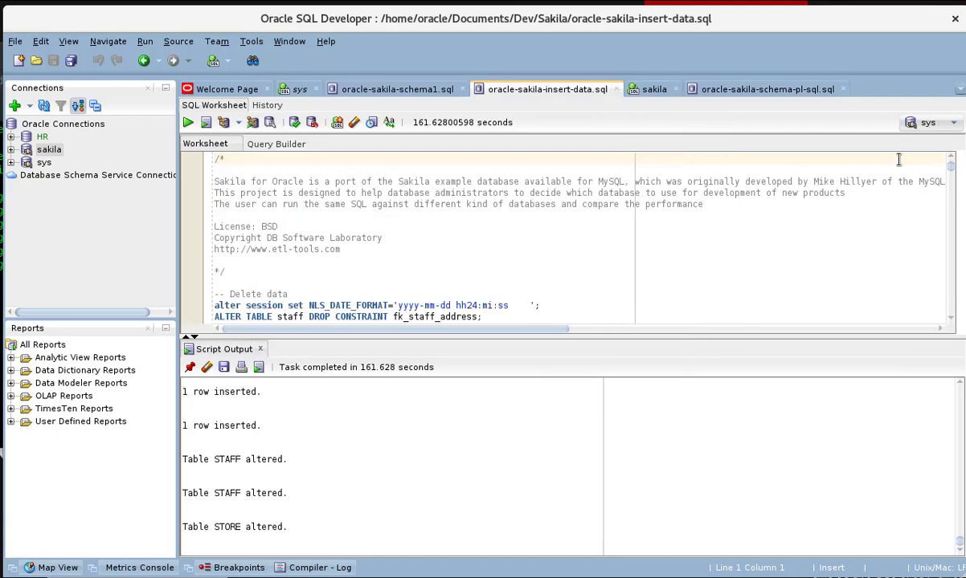
pyautogui.click(952, 122)
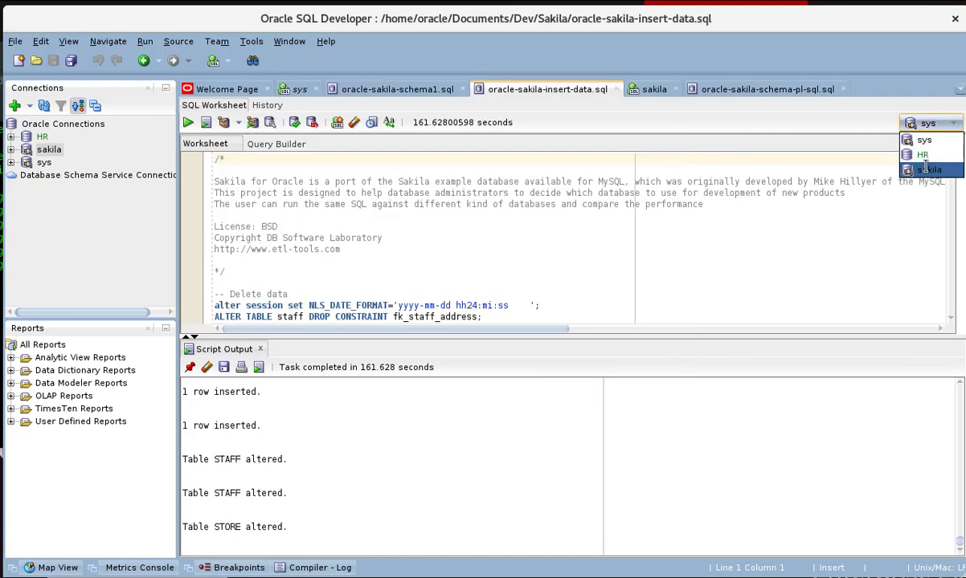
pyautogui.click(930, 169)
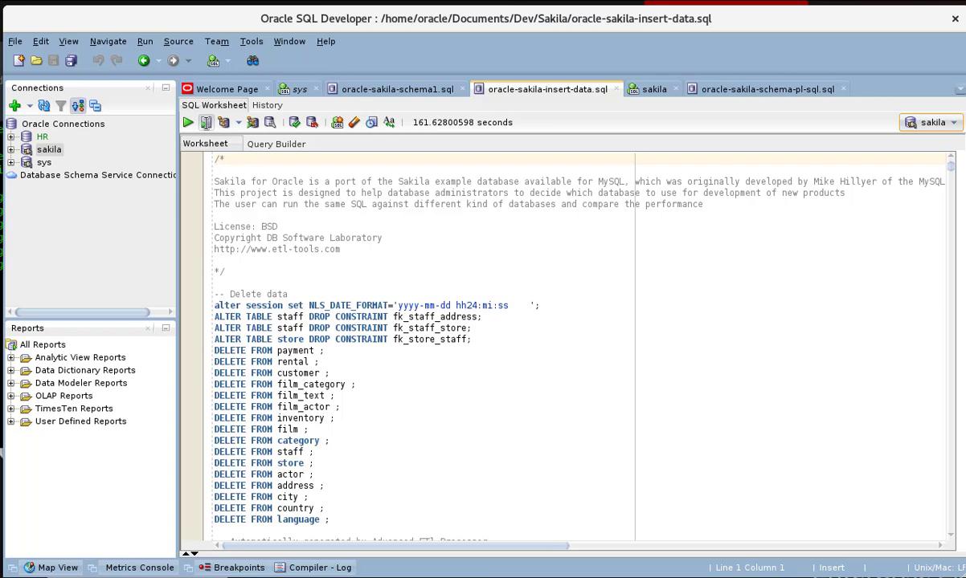
# Step: Run the insert-data script as sakila, inserting film and inventory rows
pyautogui.click(205, 122)
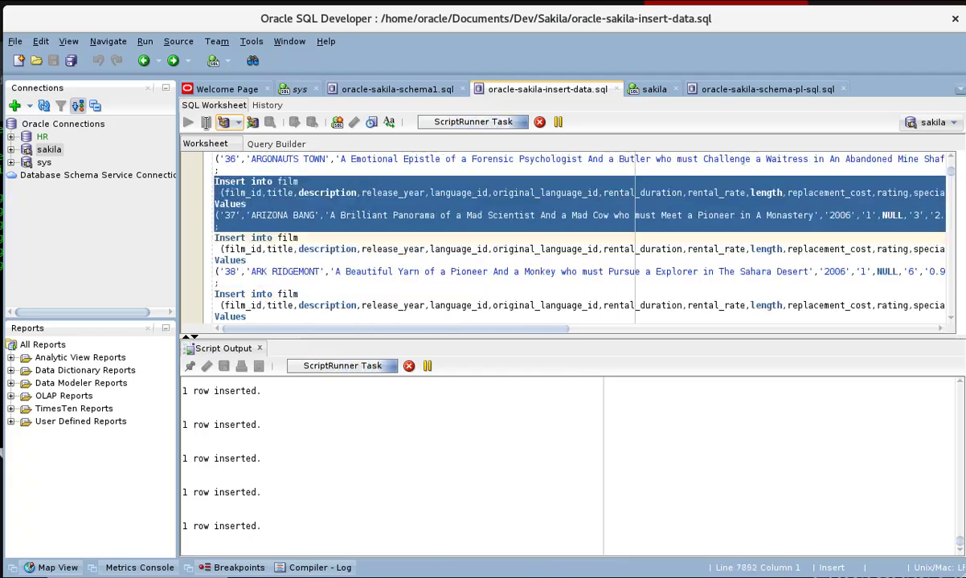
pyautogui.scroll(-3)
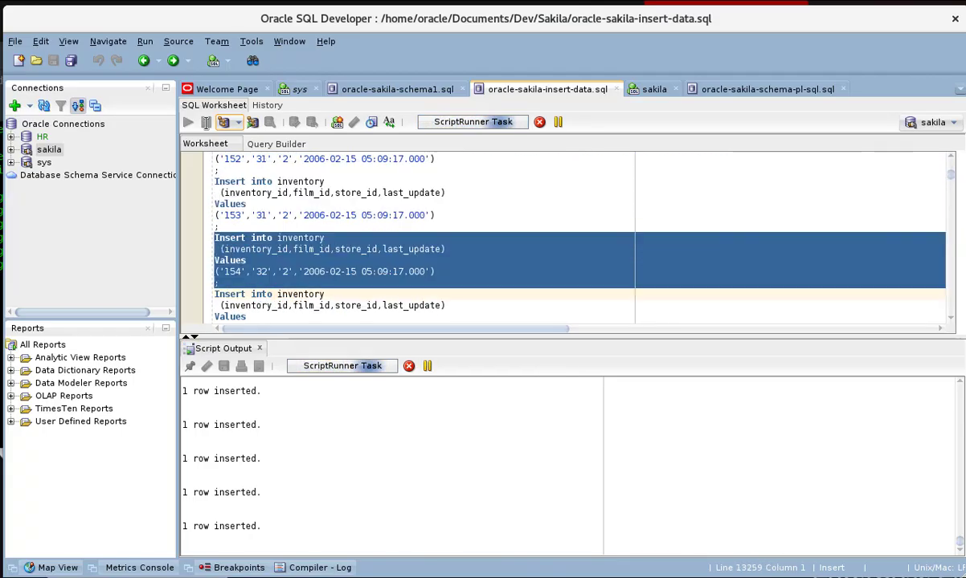
pyautogui.scroll(-3)
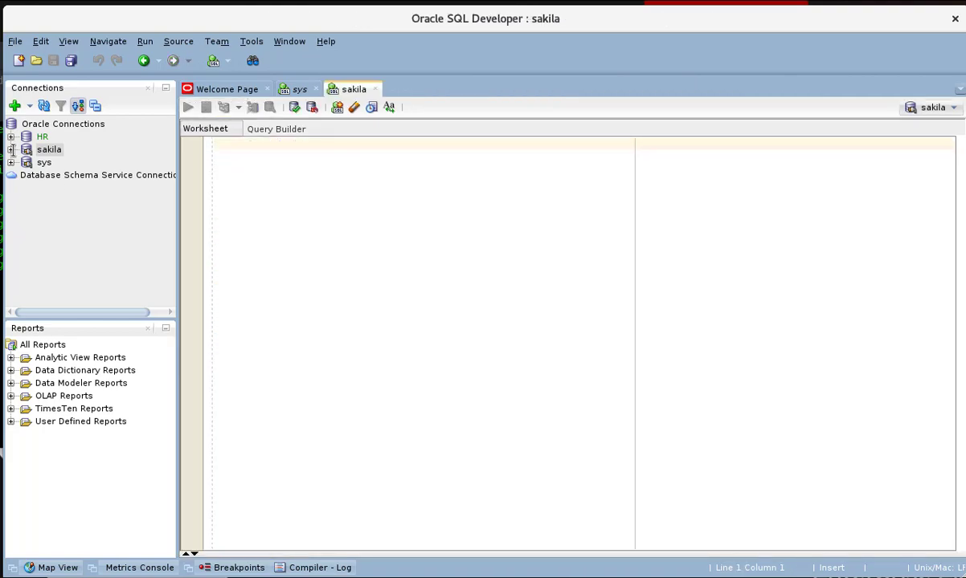
# Step: Expand the sakila connection to list its schema tables
pyautogui.click(19, 149)
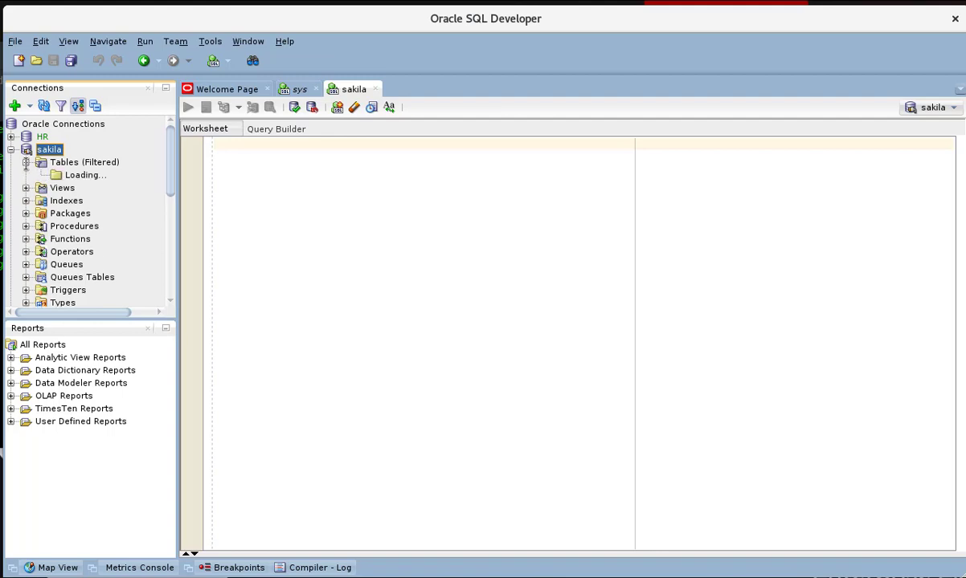
pyautogui.click(27, 162)
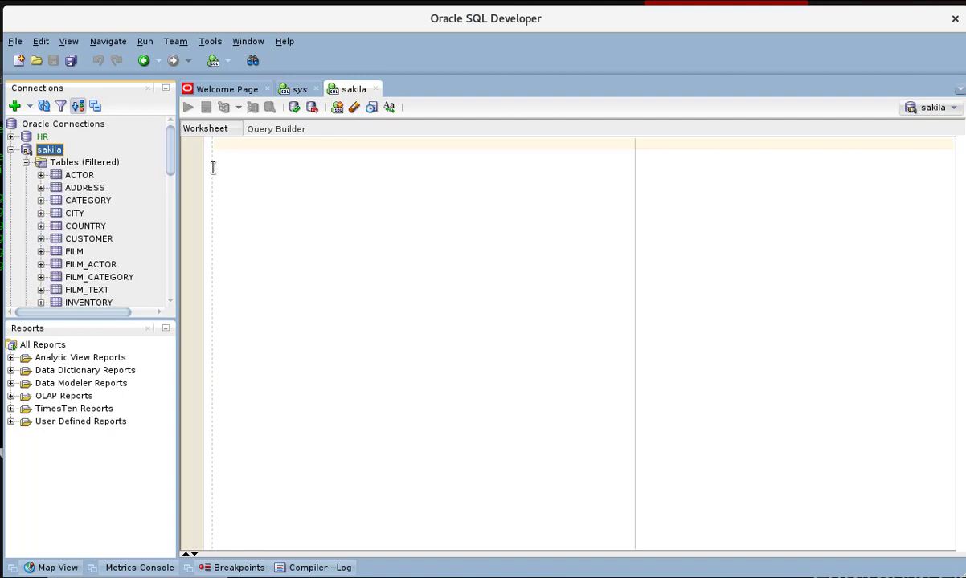
# Step: Write select * from customer; in the sakila worksheet and format it
pyautogui.write('se')
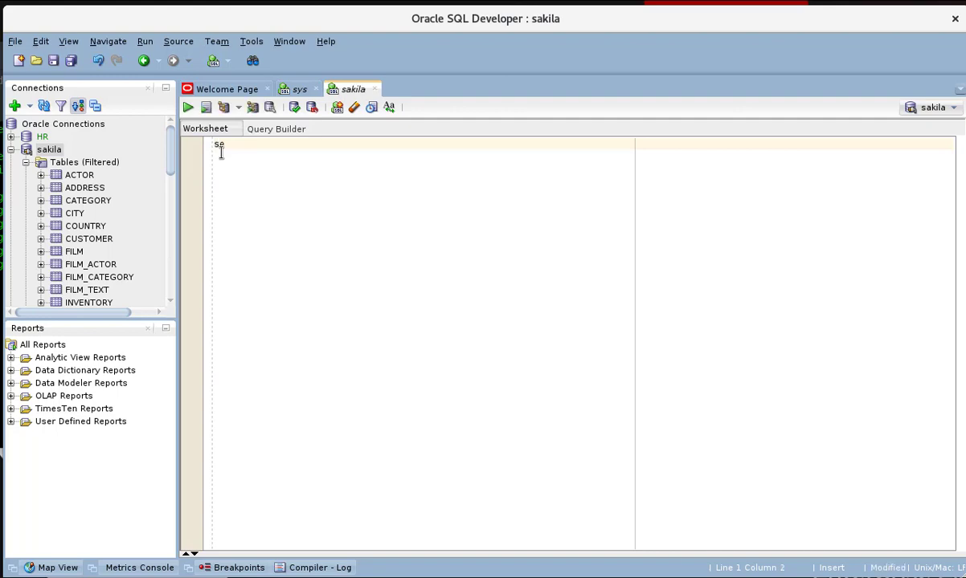
pyautogui.write('lect')
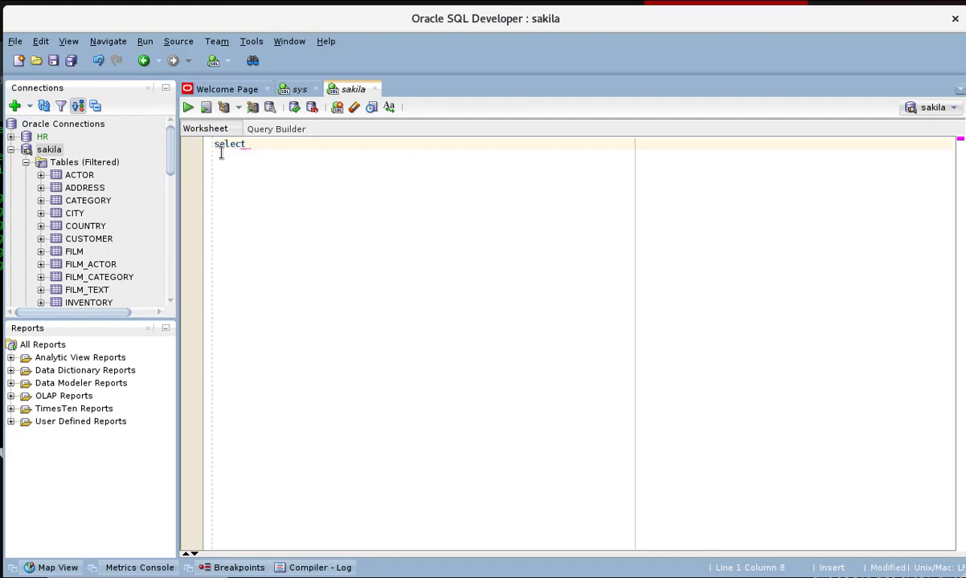
pyautogui.write('*')
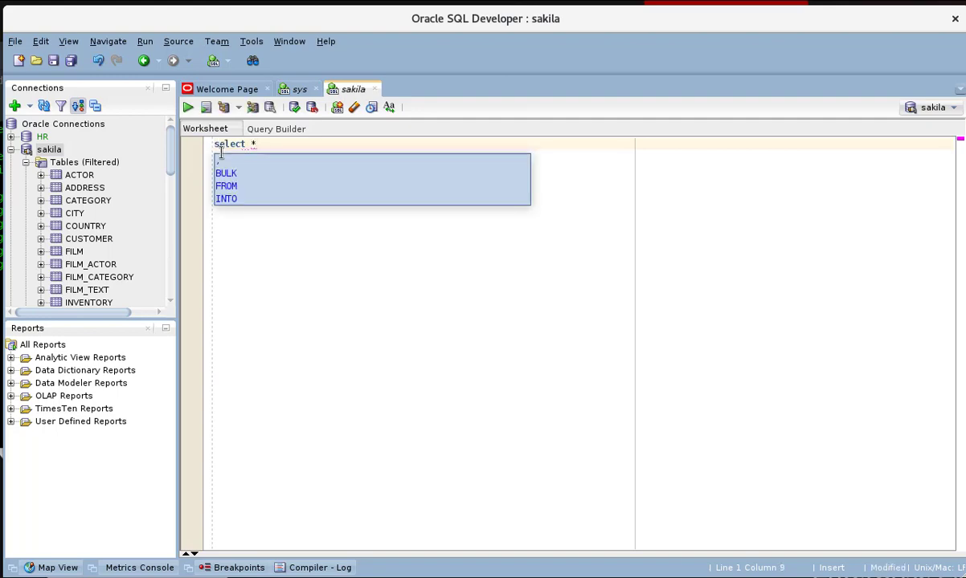
pyautogui.write('fro')
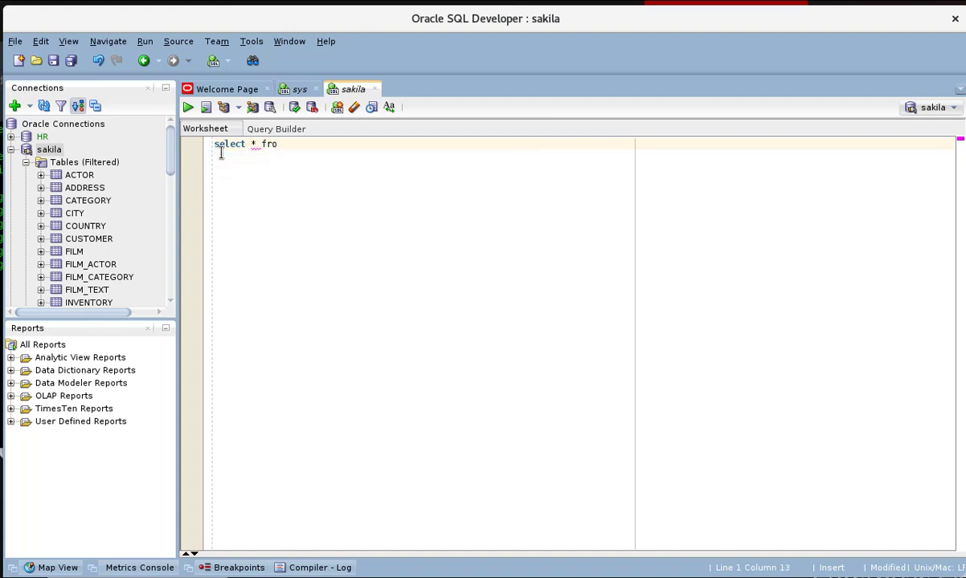
pyautogui.write('m')
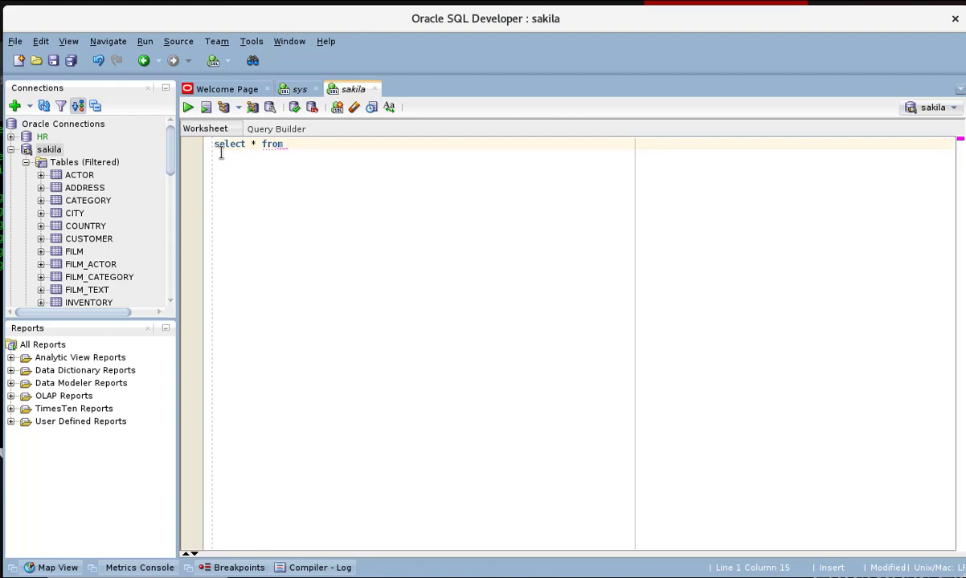
pyautogui.write('cu')
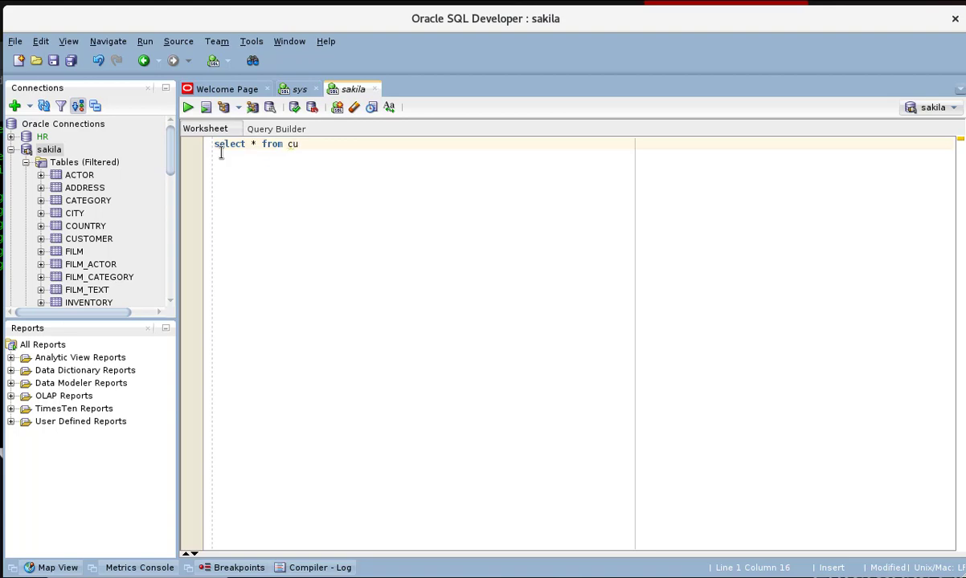
pyautogui.write('stom')
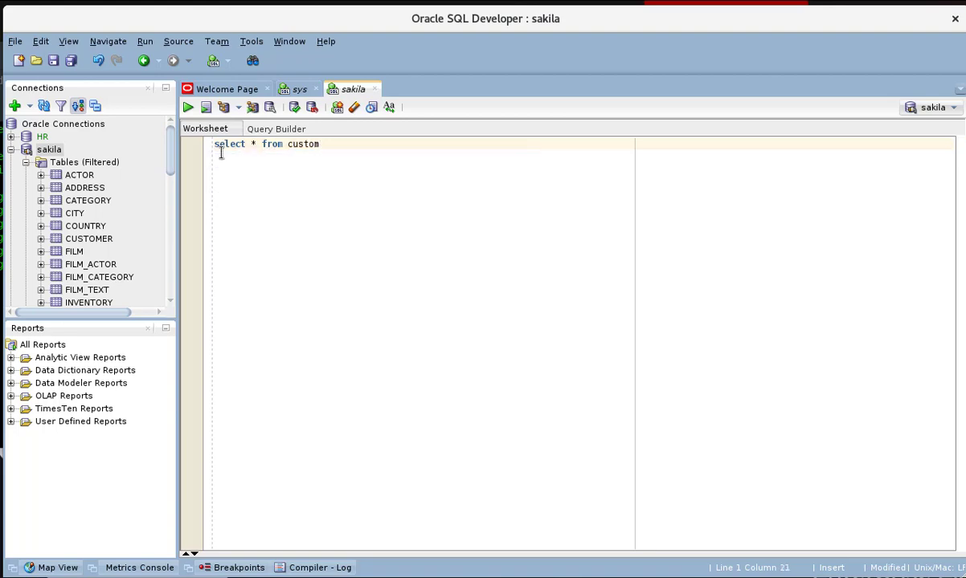
pyautogui.write('er')
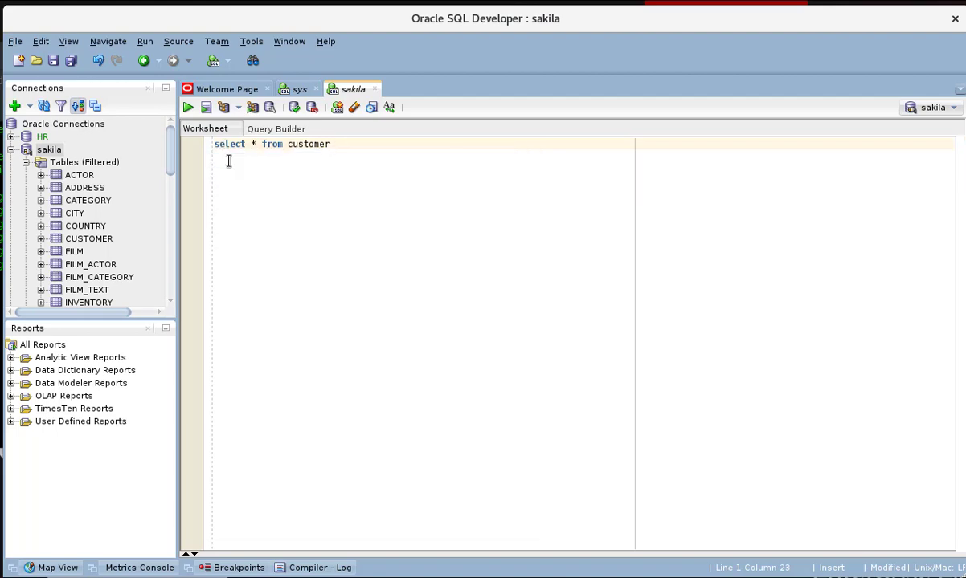
pyautogui.write(';')
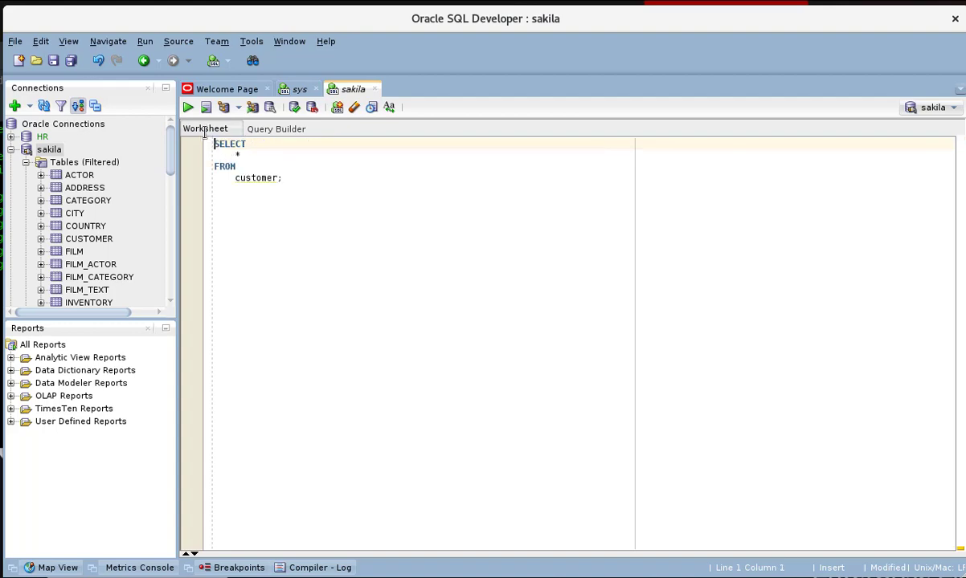
pyautogui.click(187, 107)
pyautogui.write('select * from rental;')
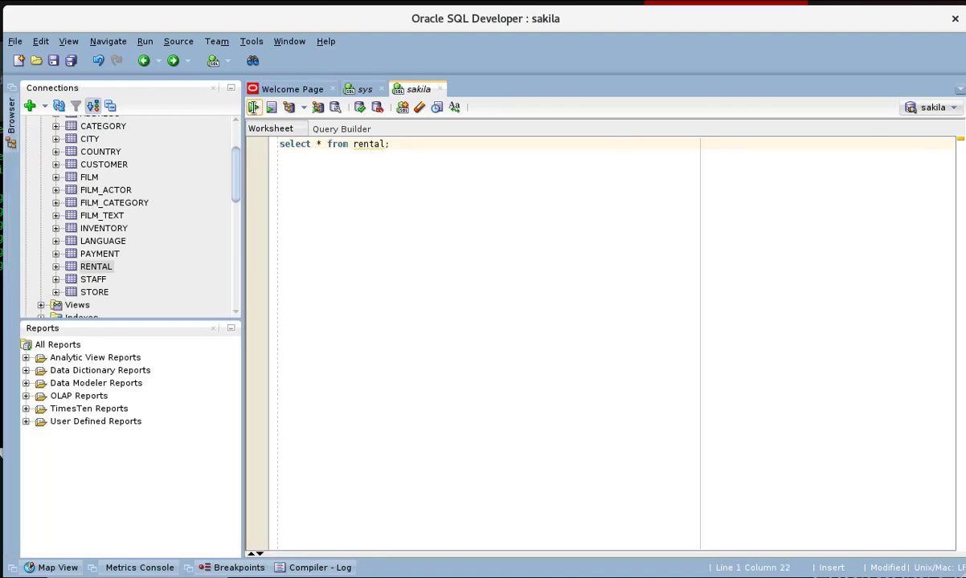
# Step: Run select * from rental; and fetch all 16,044 rows into the Query Result grid
pyautogui.click(252, 107)
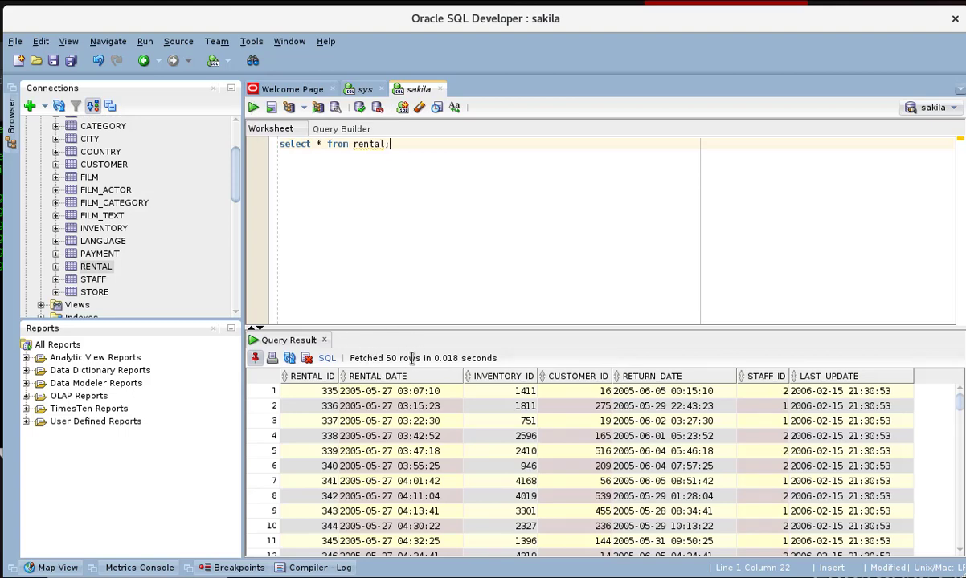
pyautogui.click(400, 406)
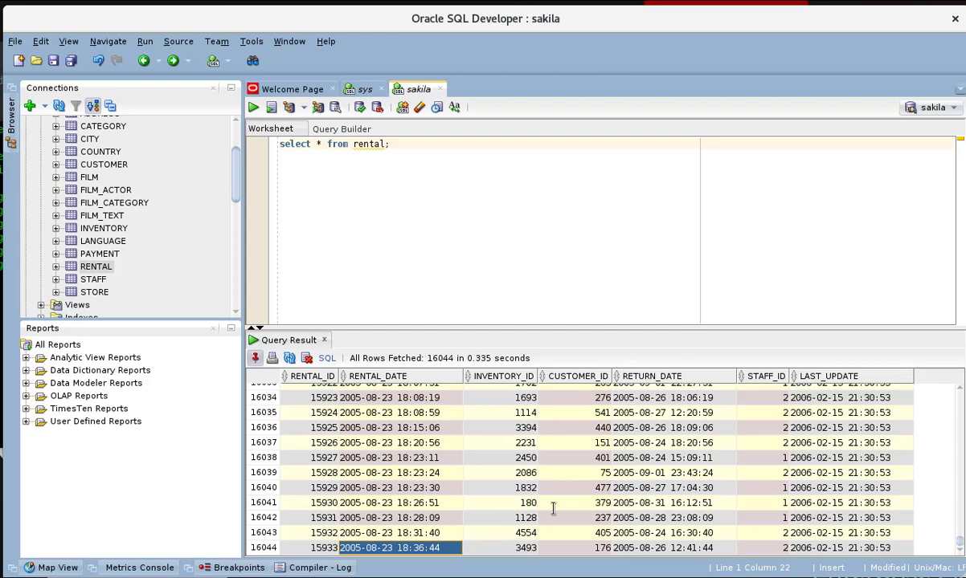
pyautogui.moveTo(279, 505)
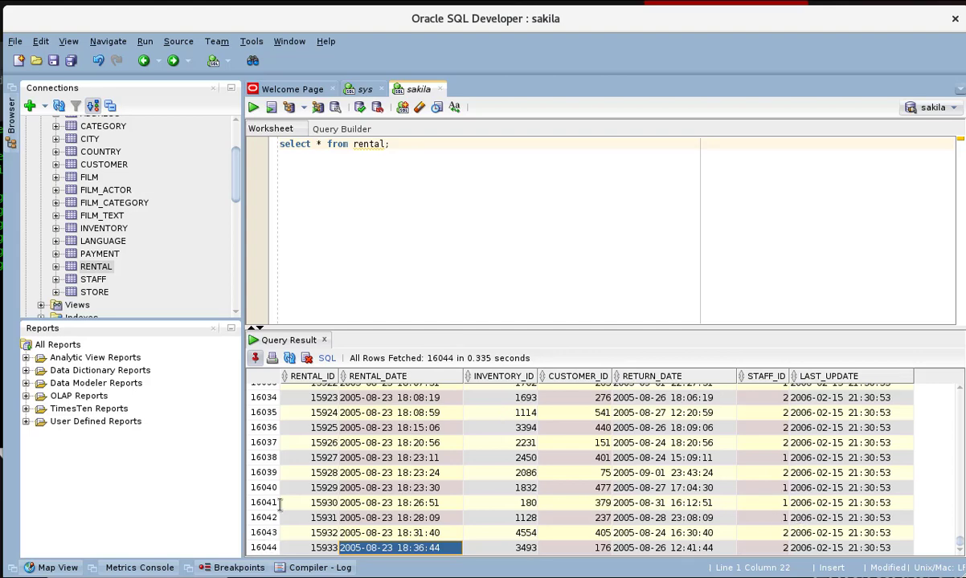
pyautogui.moveTo(372, 393)
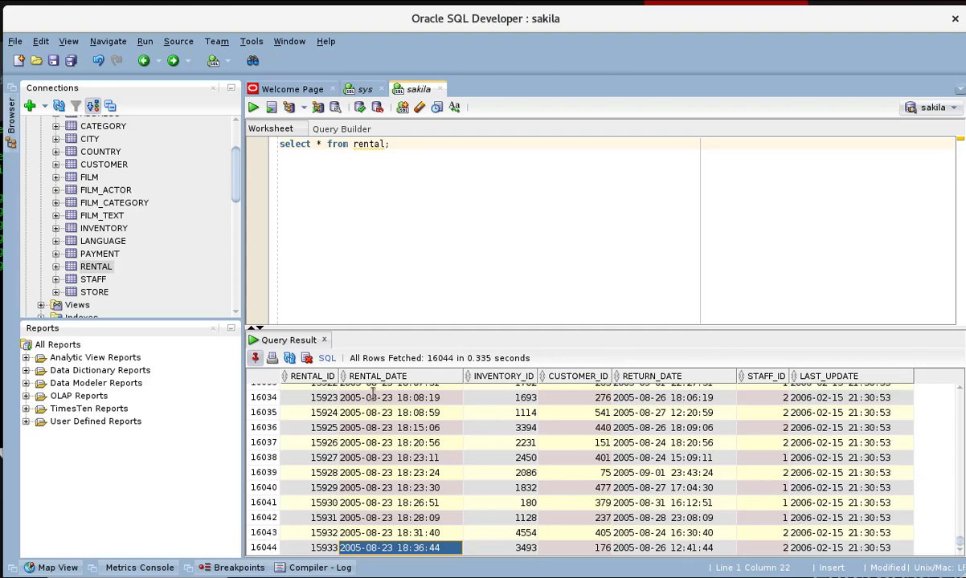